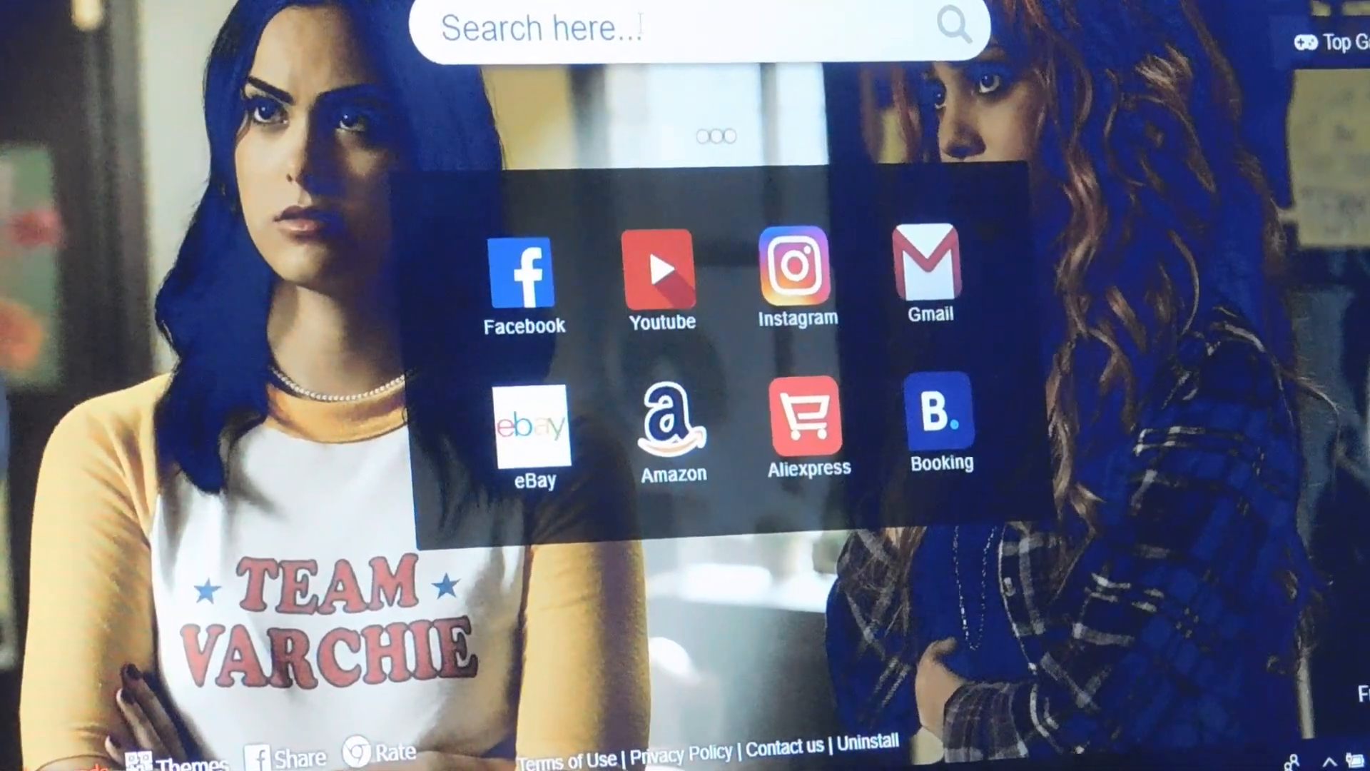
Search Google Images for the Zoo York logo and preview the Outlaw Custom Designs result
{"action": "type", "text": "ZOO"}
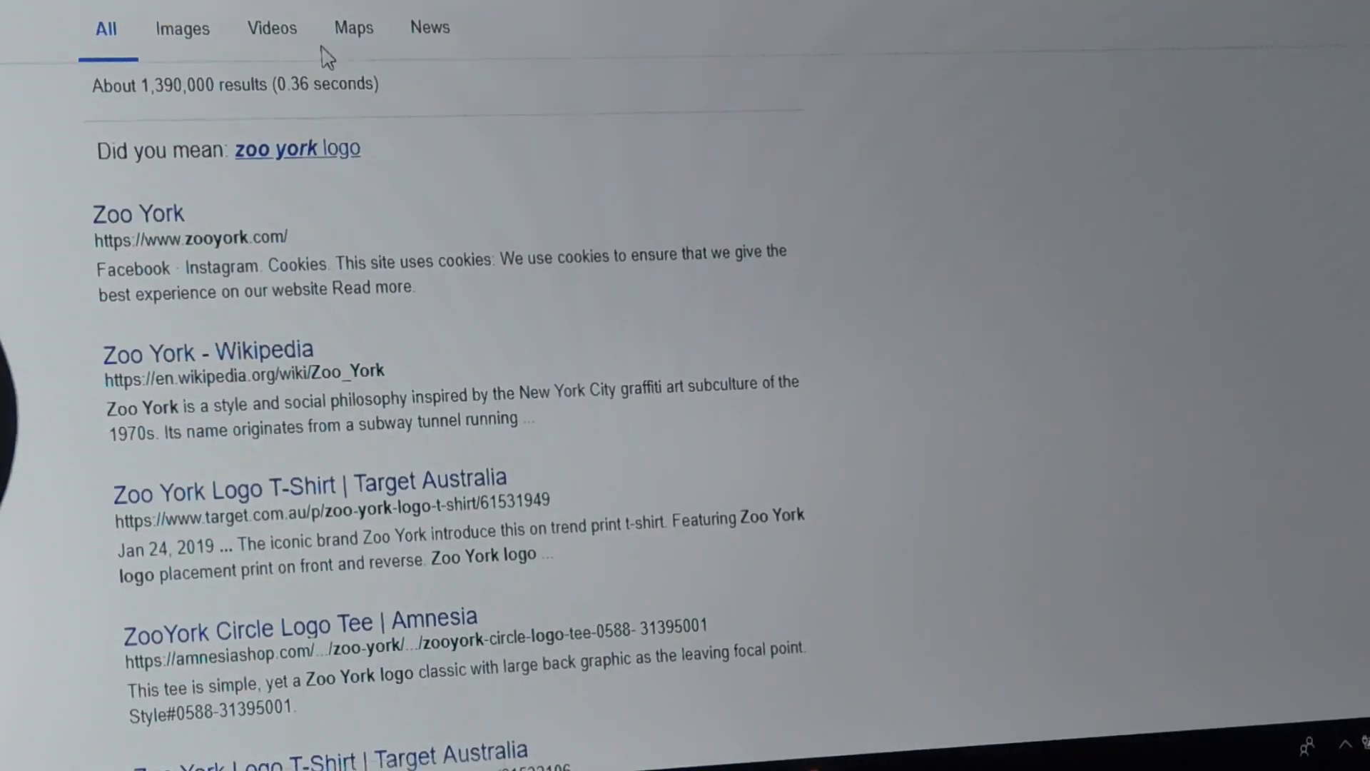
{"action": "left_click", "coordinate": [182, 27]}
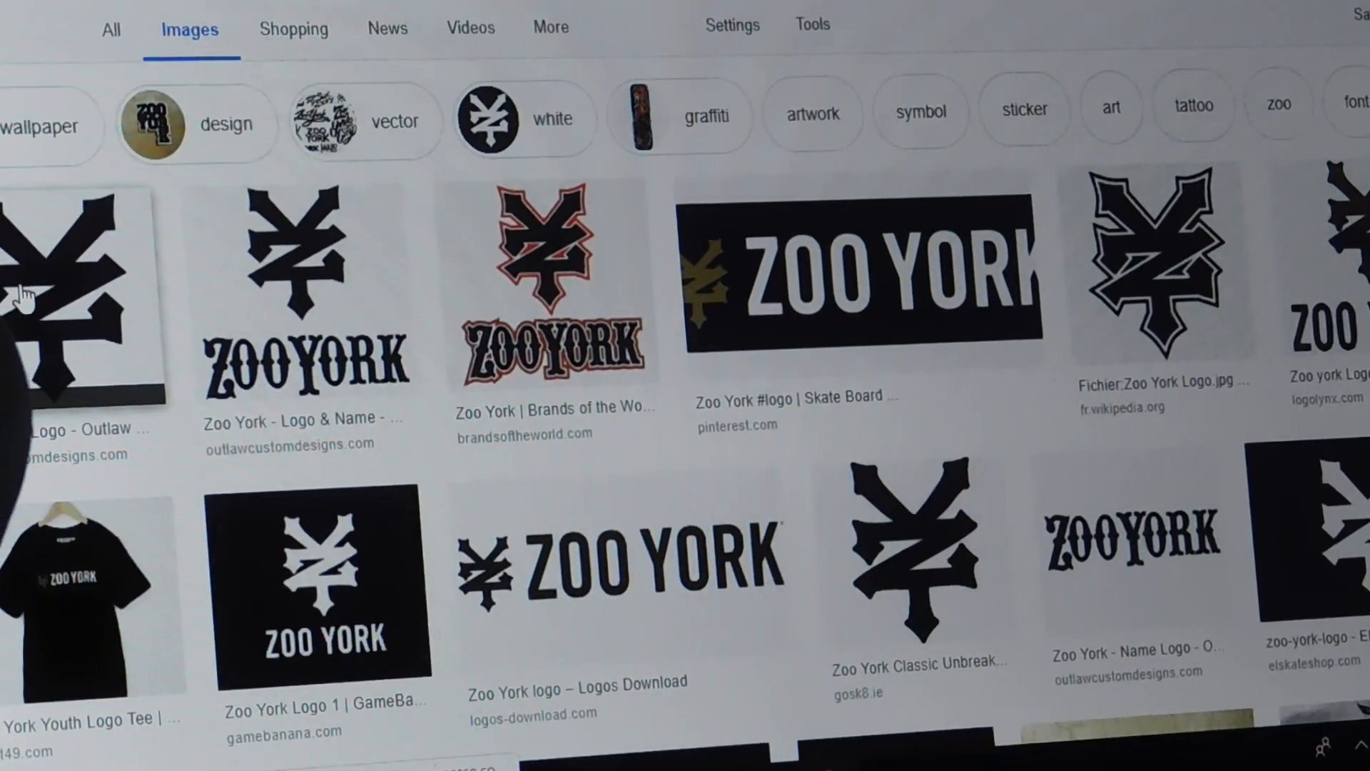
{"action": "left_click", "coordinate": [79, 288]}
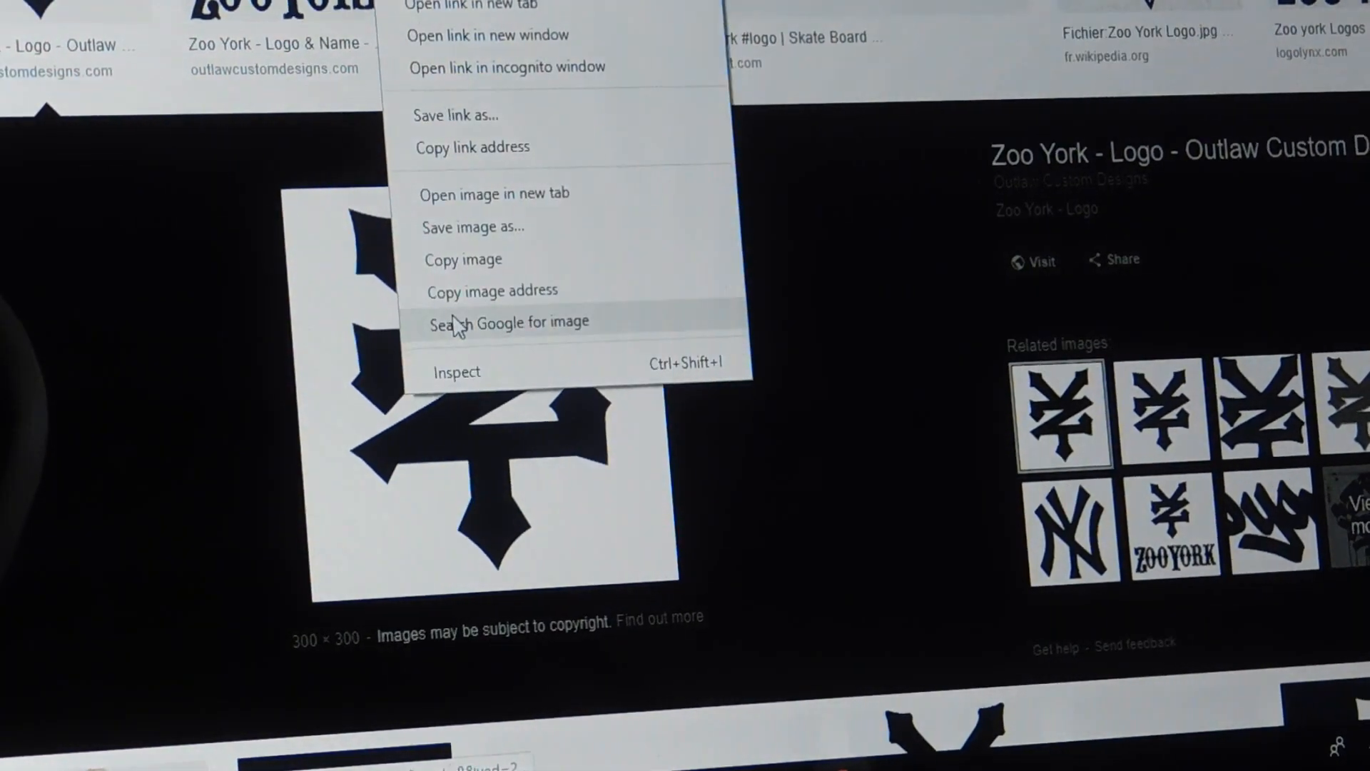
Save the logo image as the JPEG Zoo_York_-_Logo, dropping the numeric suffix
{"action": "left_click", "coordinate": [472, 226]}
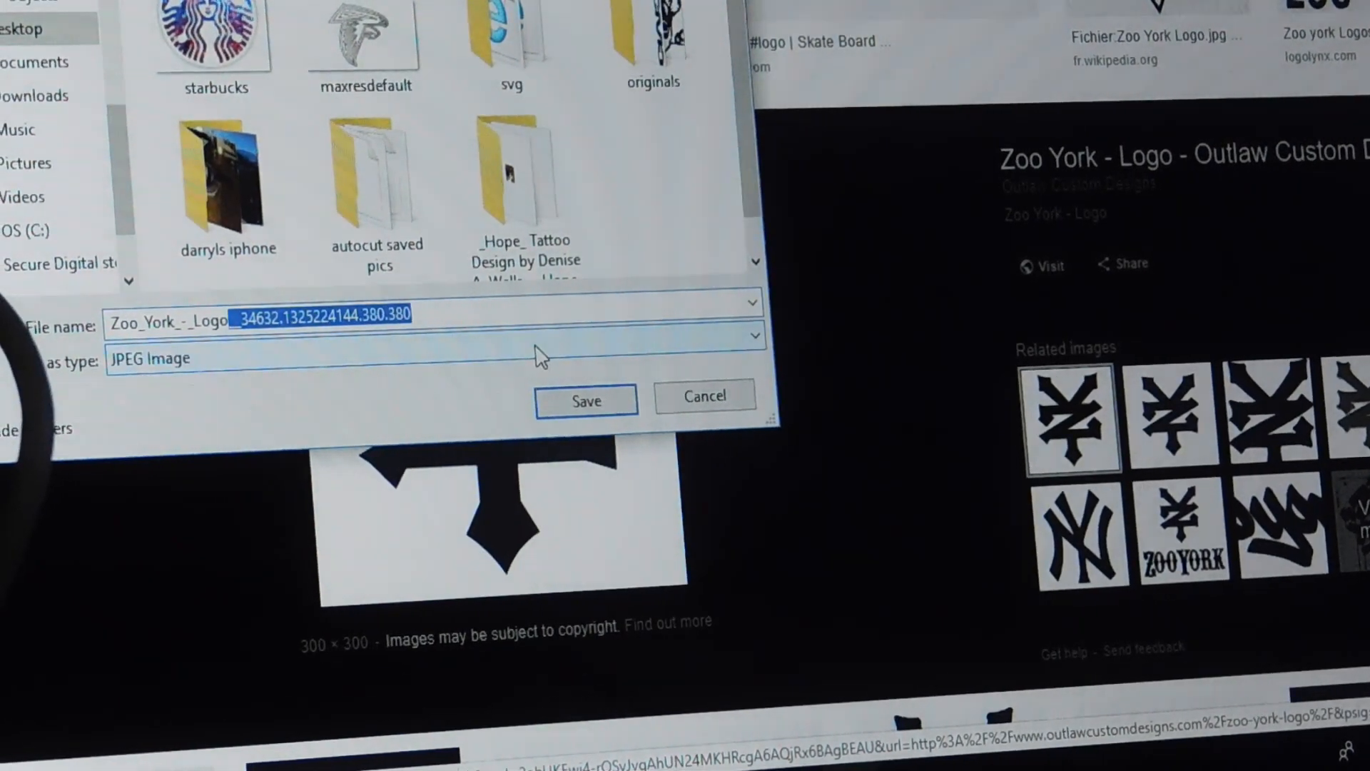
{"action": "key", "text": "Delete"}
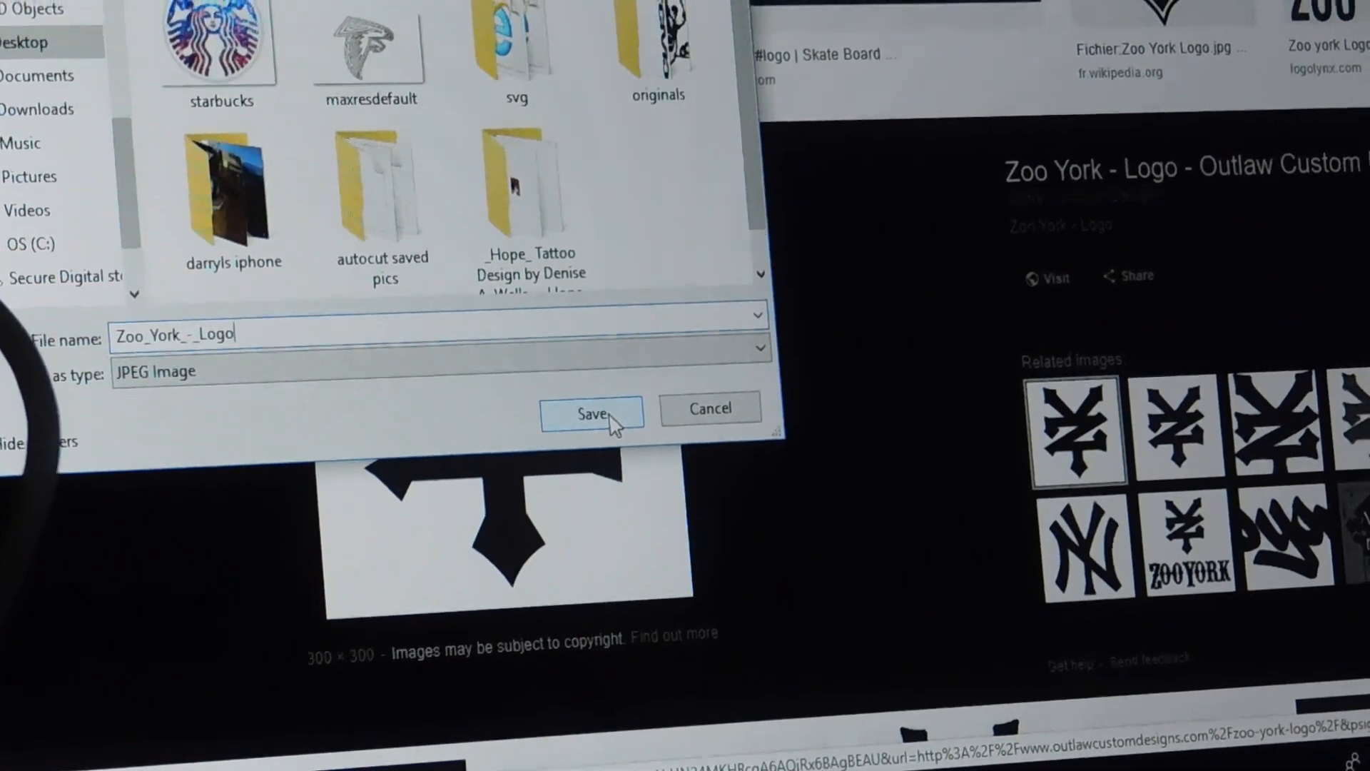
{"action": "left_click", "coordinate": [592, 413]}
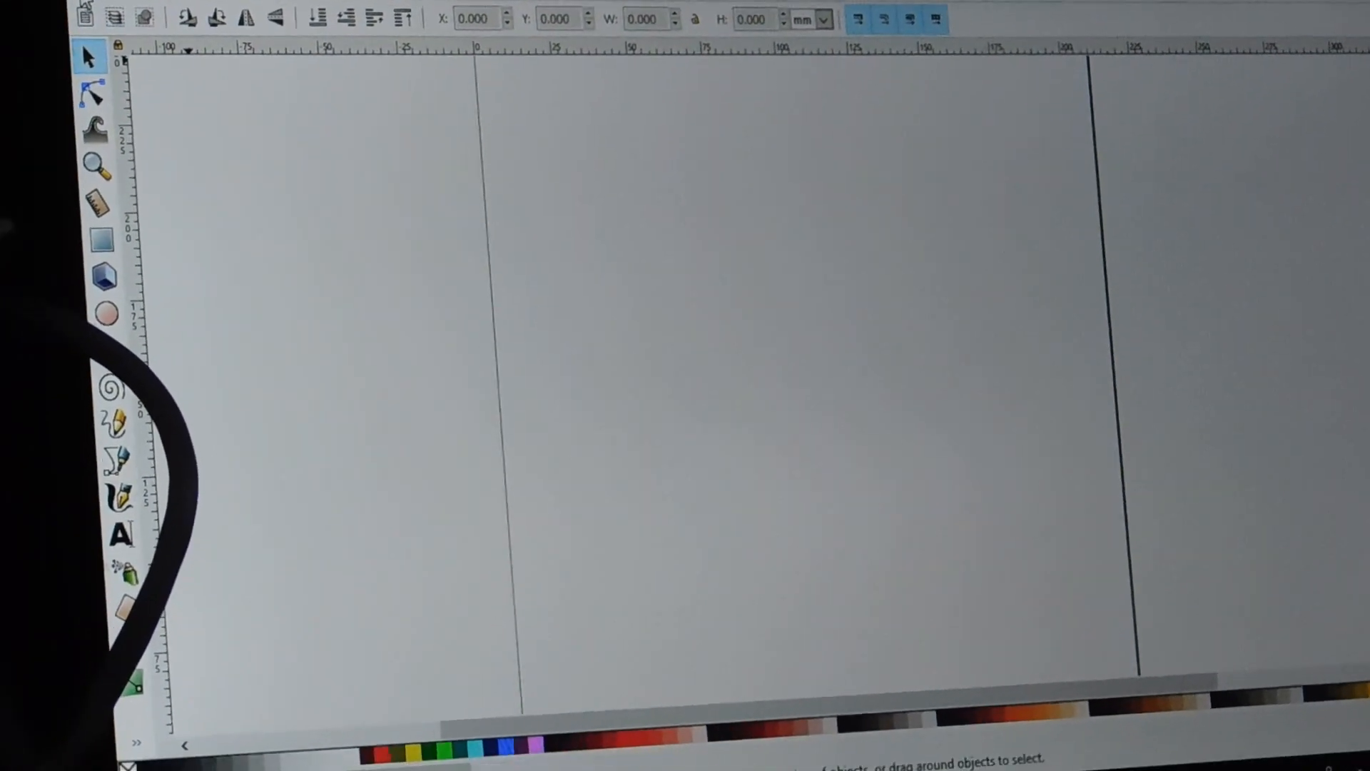
Import the Zoo York JPEG embedded and scale it proportionally to about 137 mm square
{"action": "left_click", "coordinate": [27, 10]}
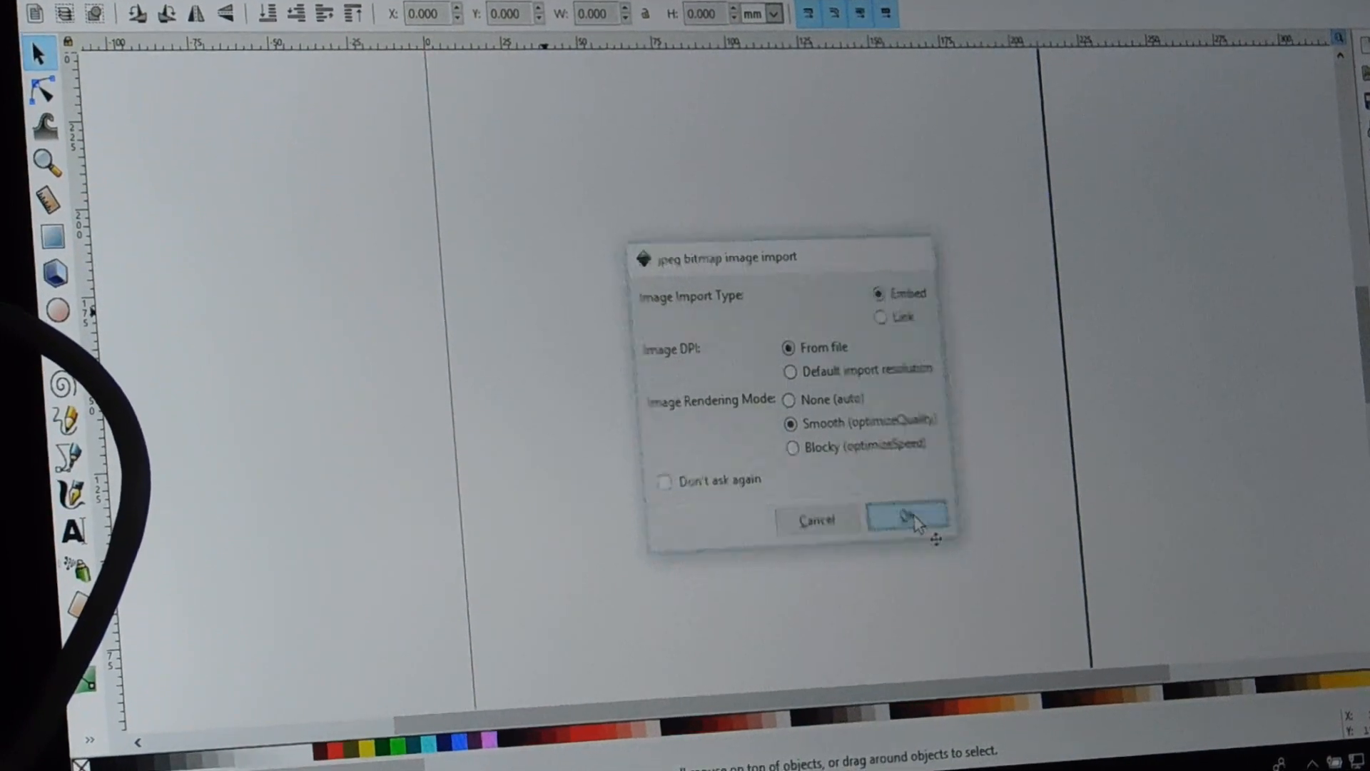
{"action": "left_click", "coordinate": [906, 518]}
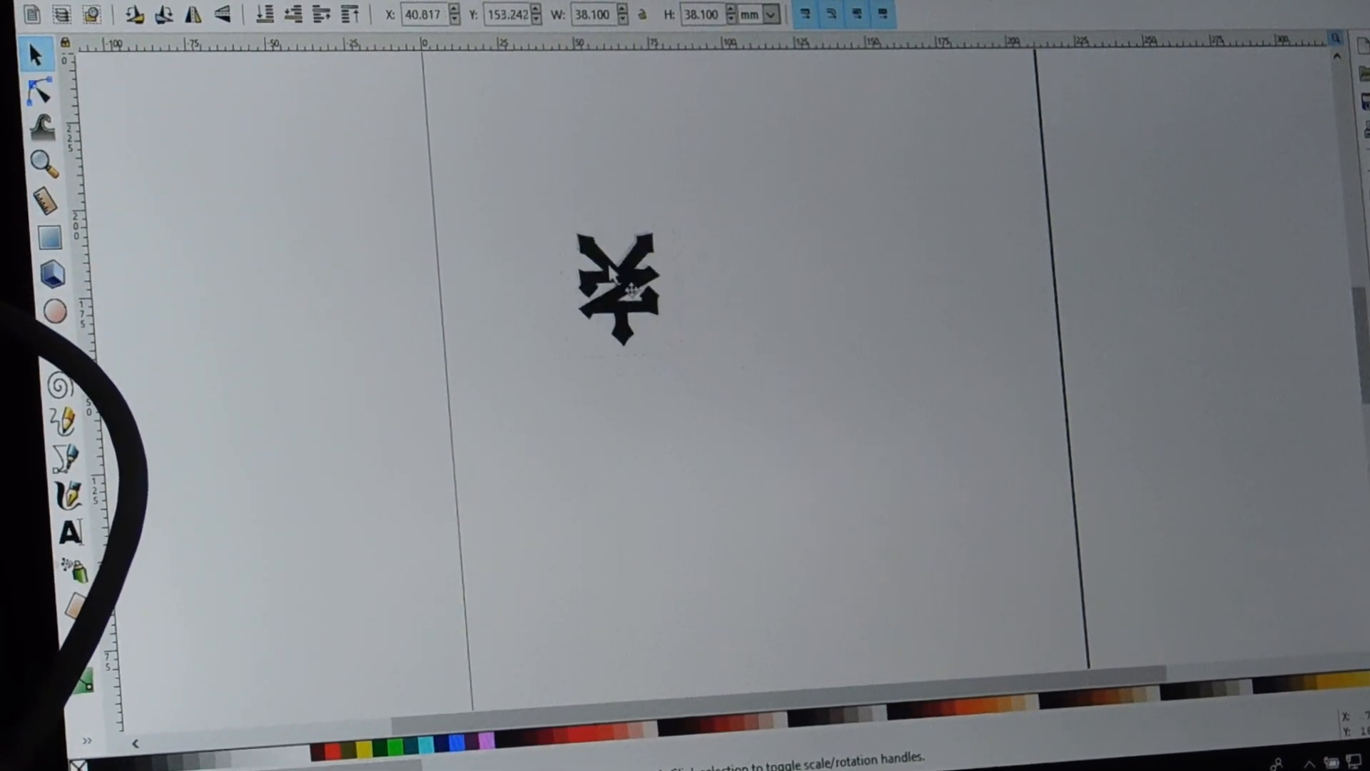
{"action": "left_click", "coordinate": [616, 284]}
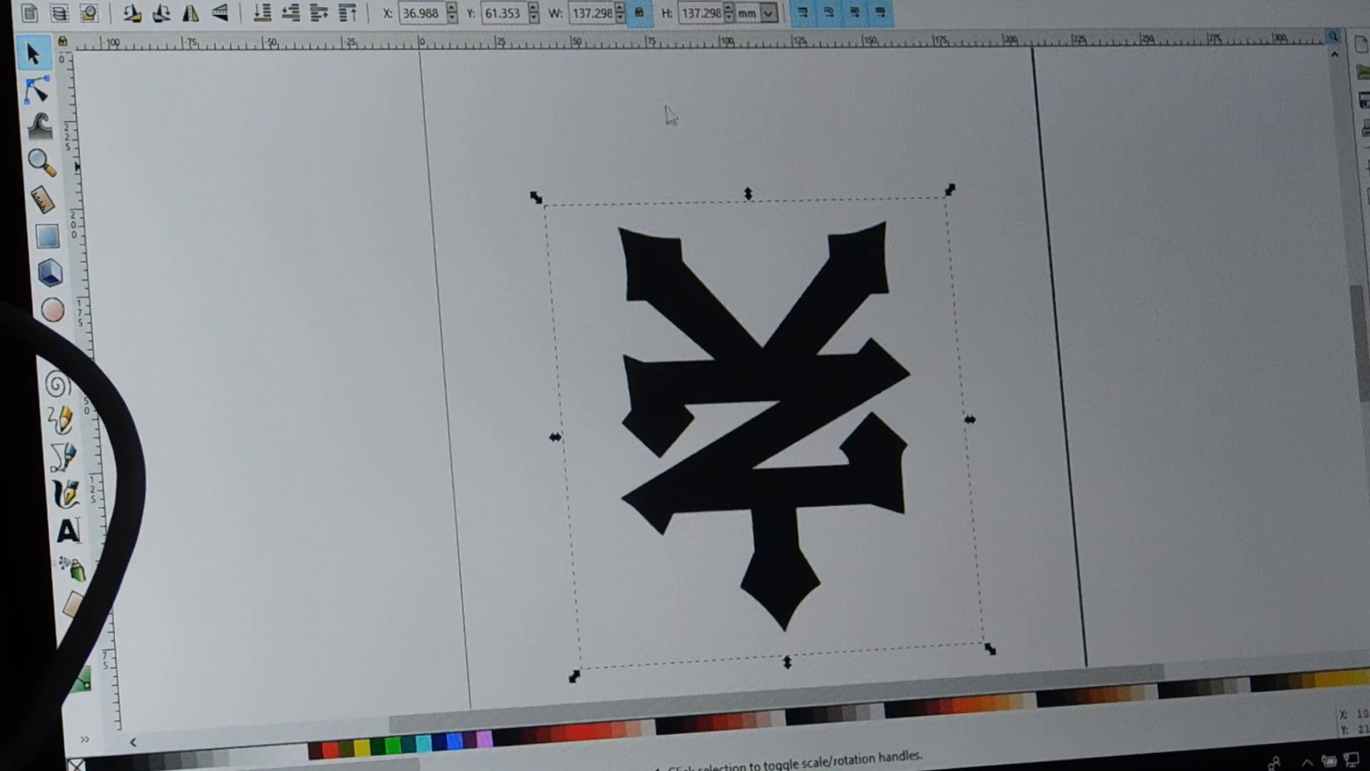
{"action": "left_click", "coordinate": [231, 21]}
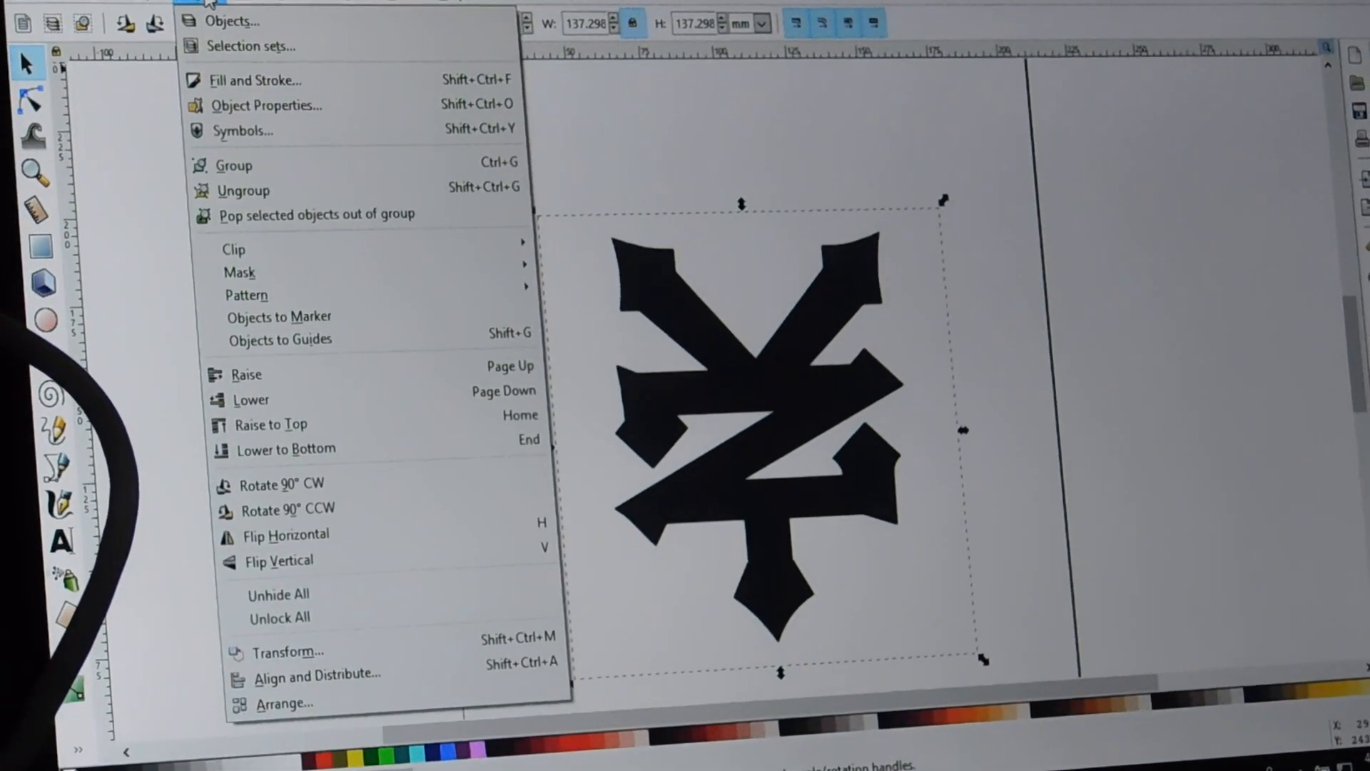
Trace the logo bitmap using Edge detection with Remove background enabled
{"action": "left_click", "coordinate": [234, 15]}
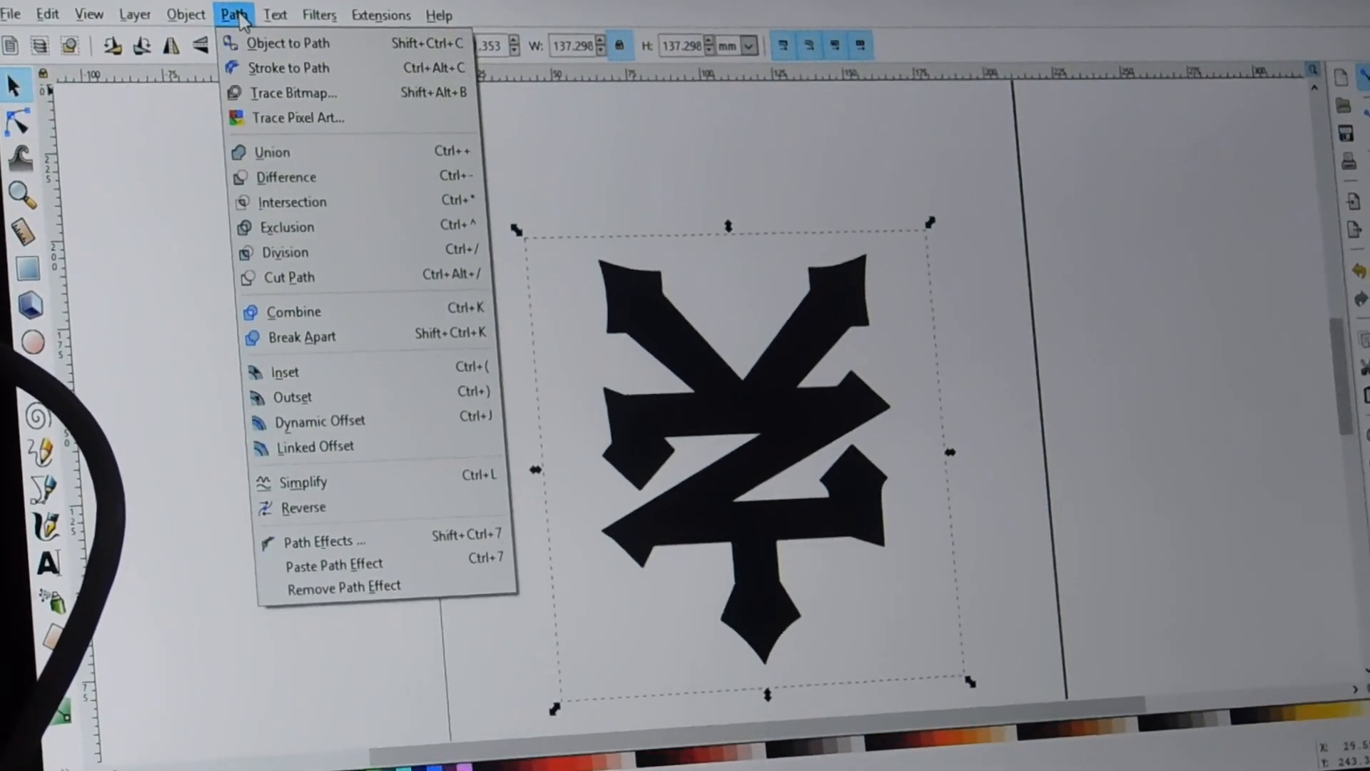
{"action": "left_click", "coordinate": [294, 93]}
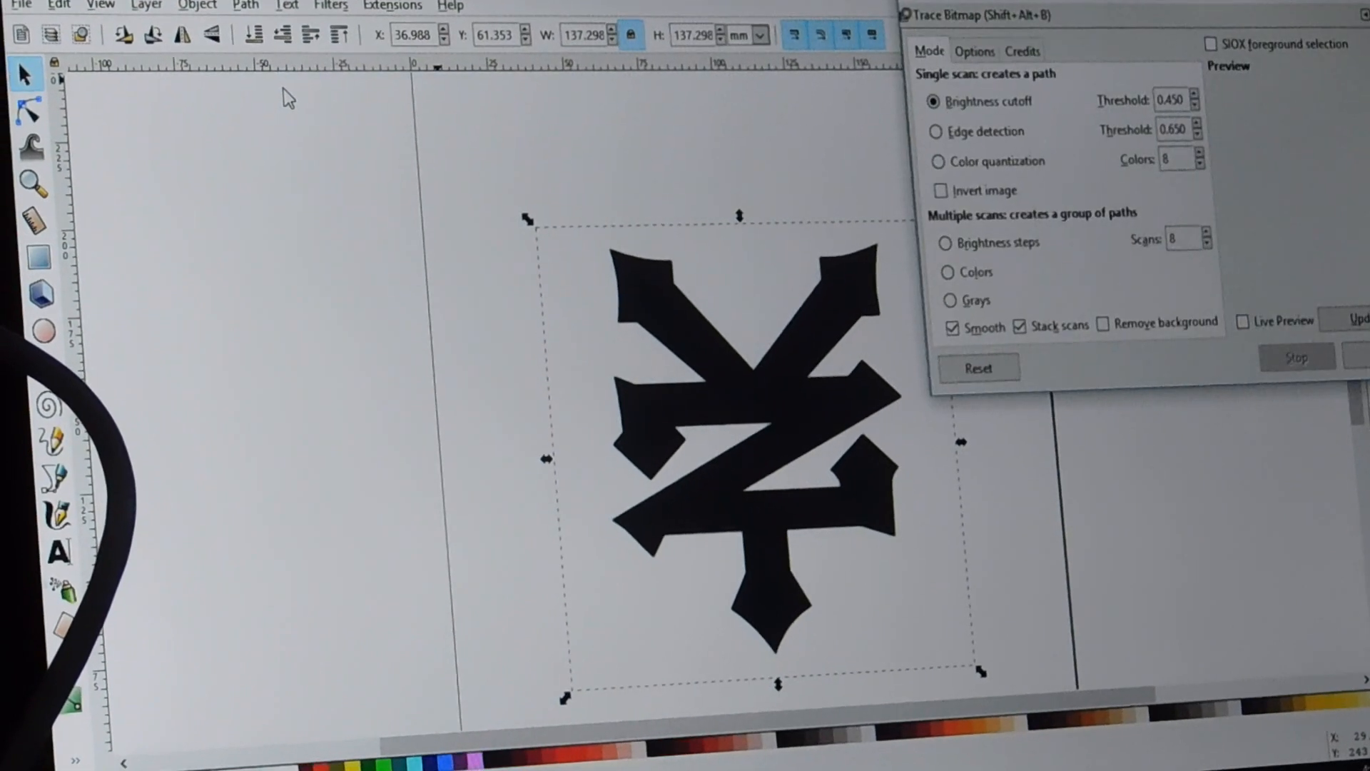
{"action": "left_click", "coordinate": [937, 124]}
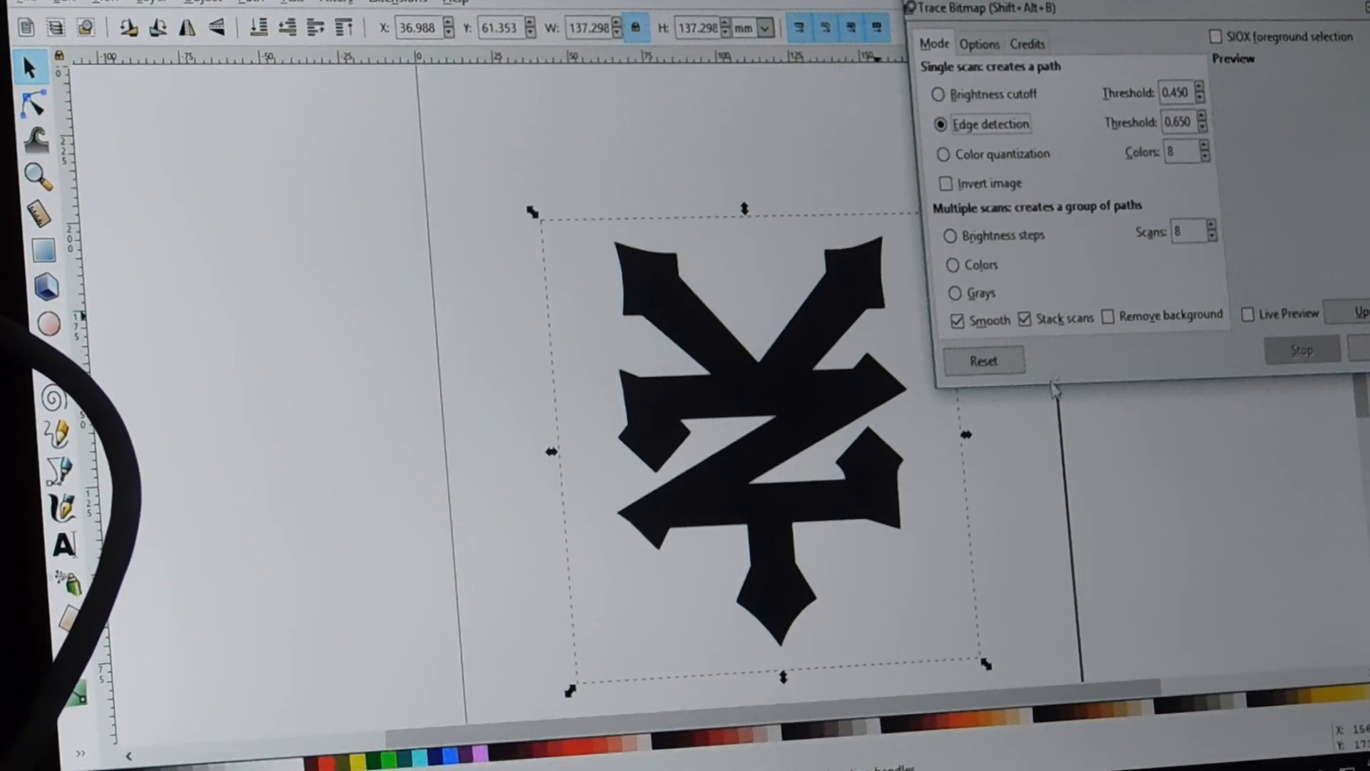
{"action": "left_click", "coordinate": [1109, 315]}
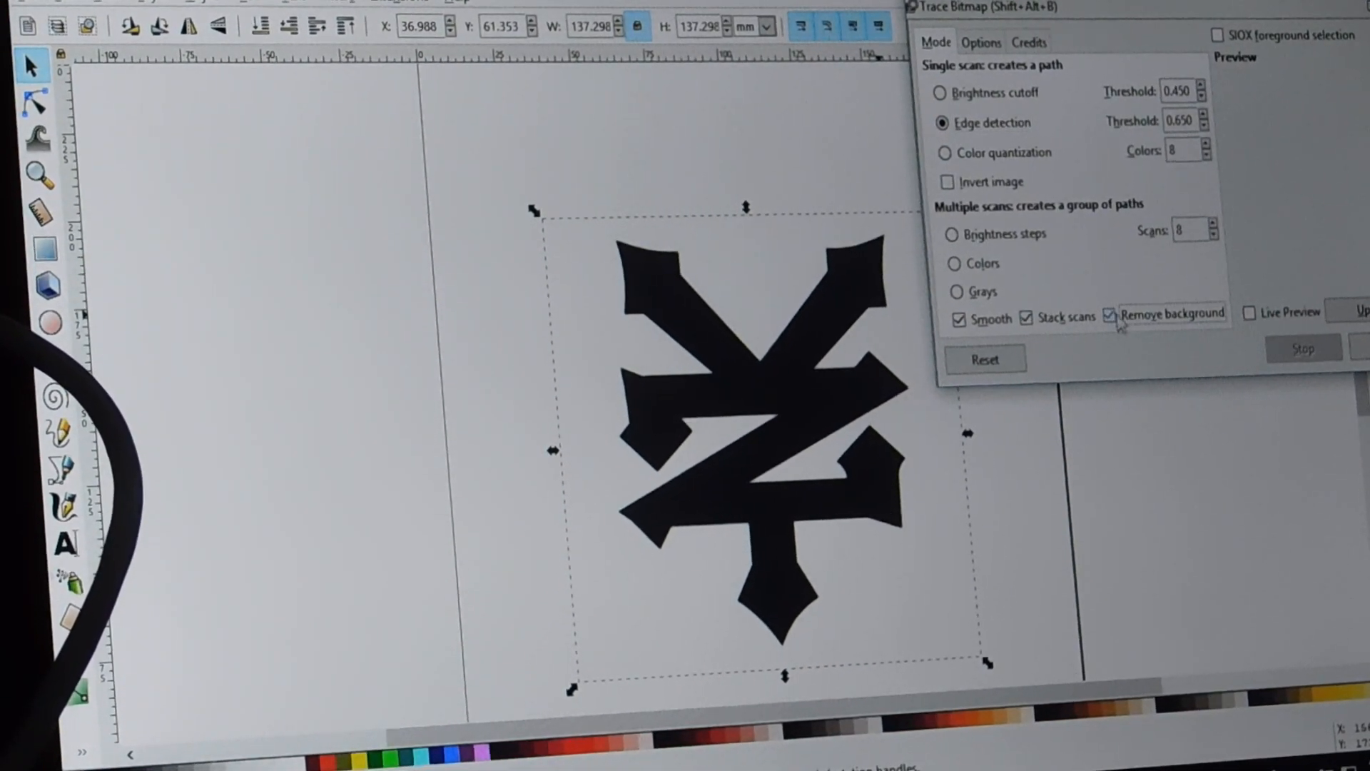
{"action": "left_click", "coordinate": [1247, 313]}
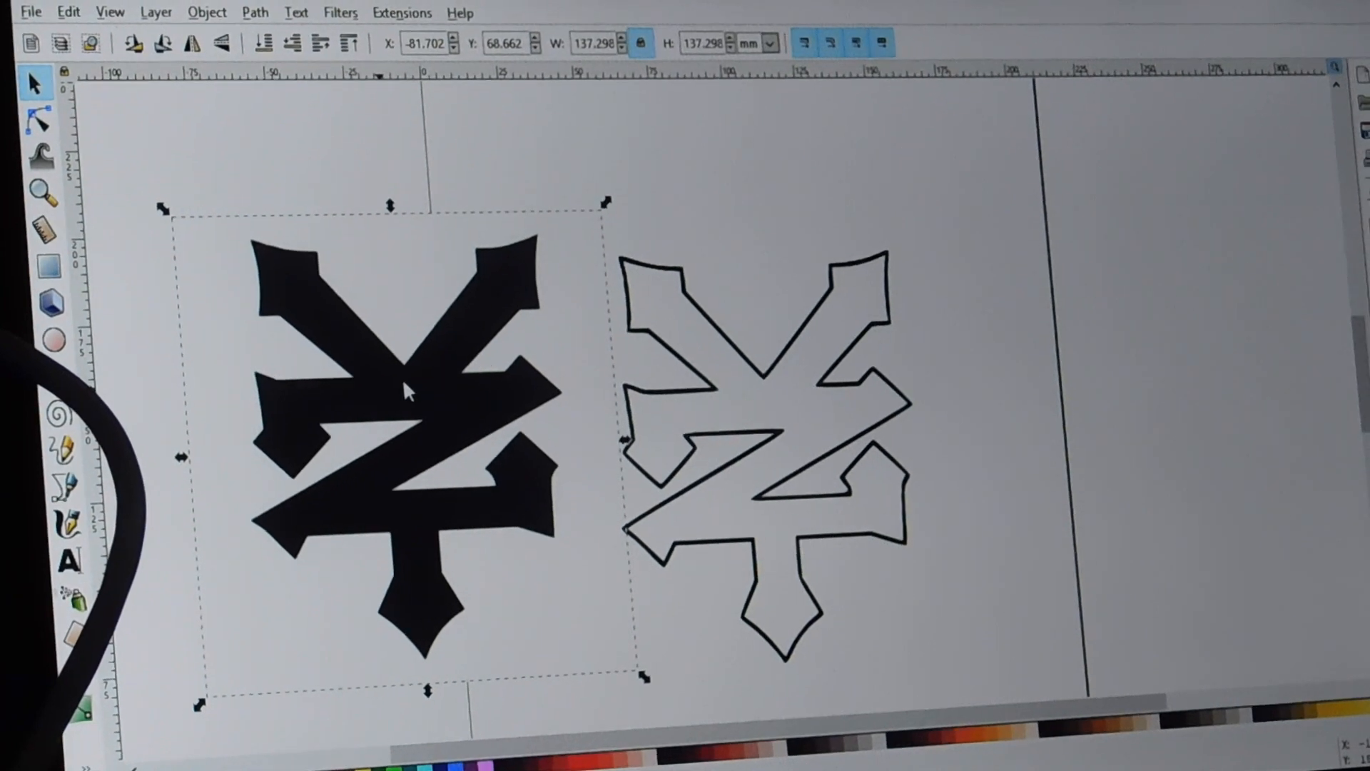
Delete the original bitmap logo, keeping only the traced outline
{"action": "right_click", "coordinate": [406, 392]}
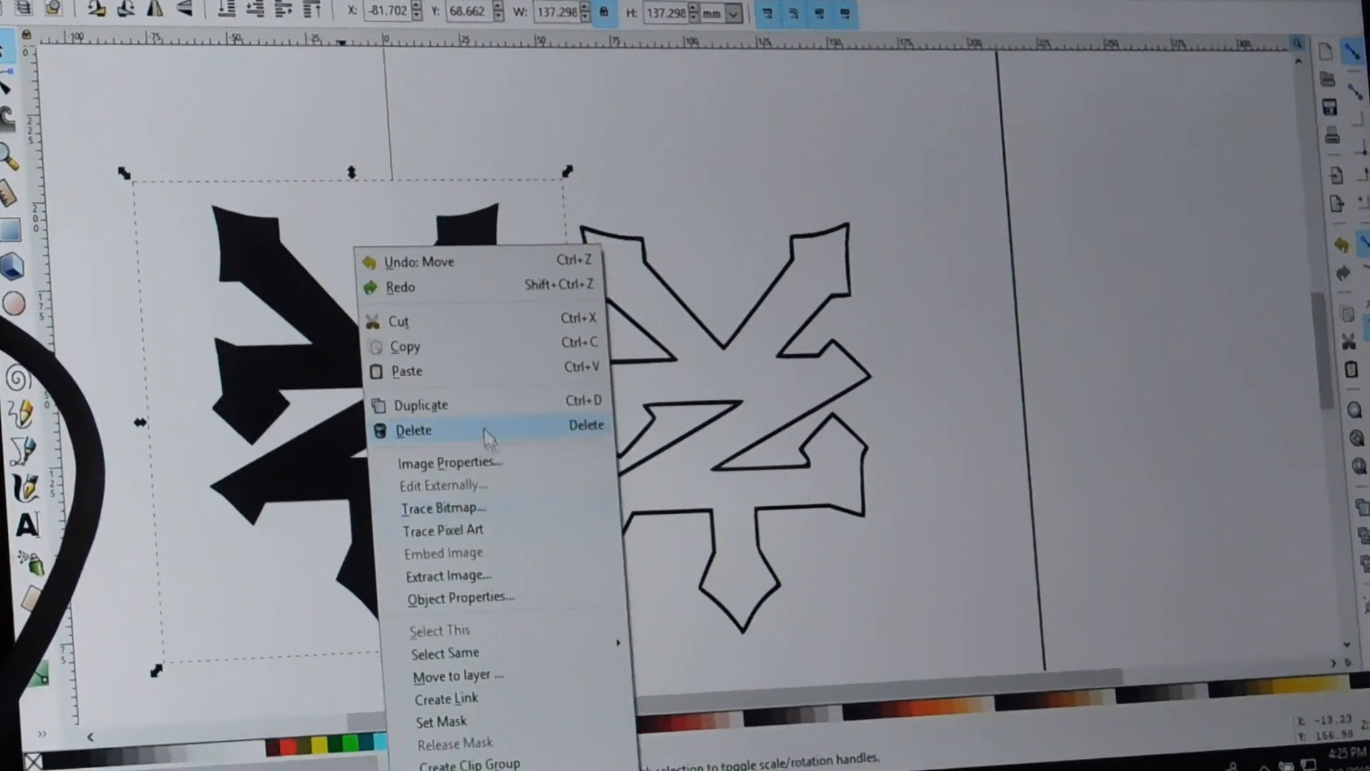
{"action": "left_click", "coordinate": [414, 429]}
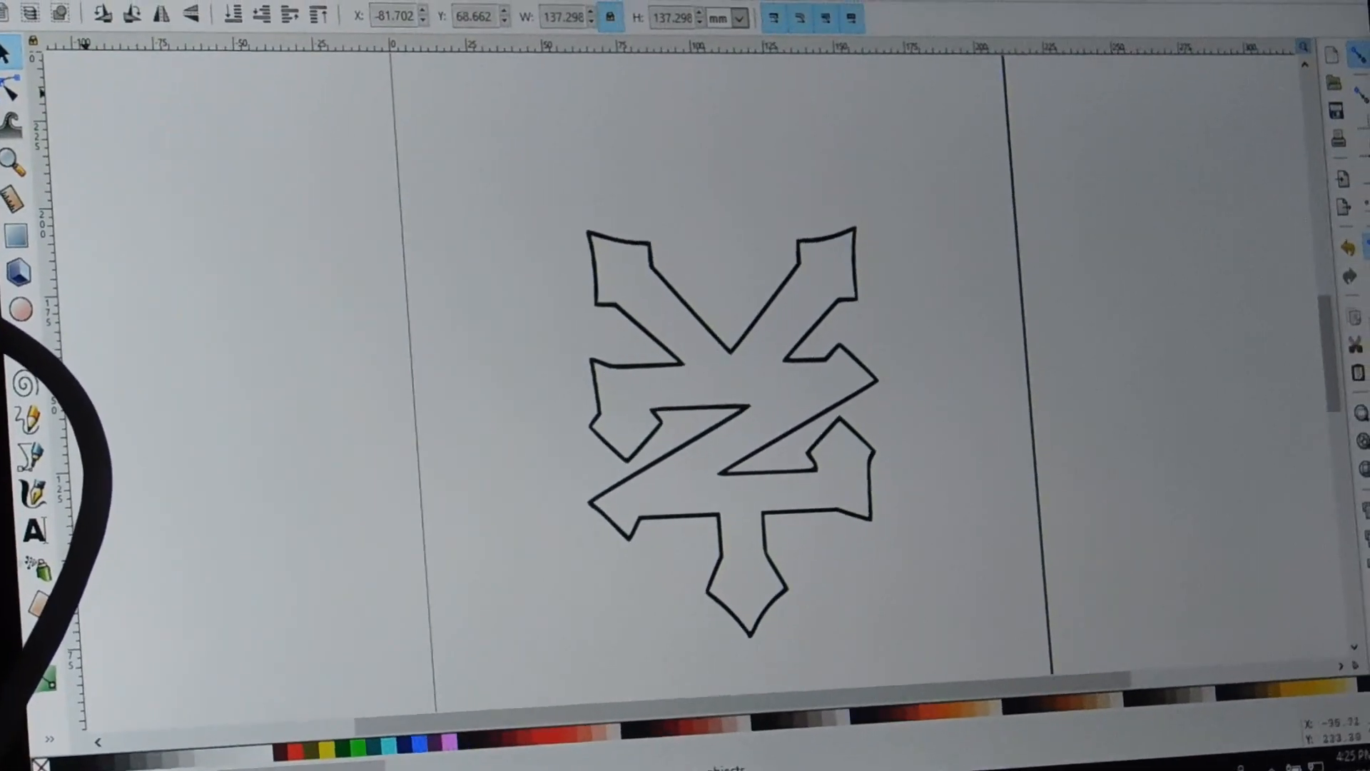
{"action": "left_click", "coordinate": [17, 10]}
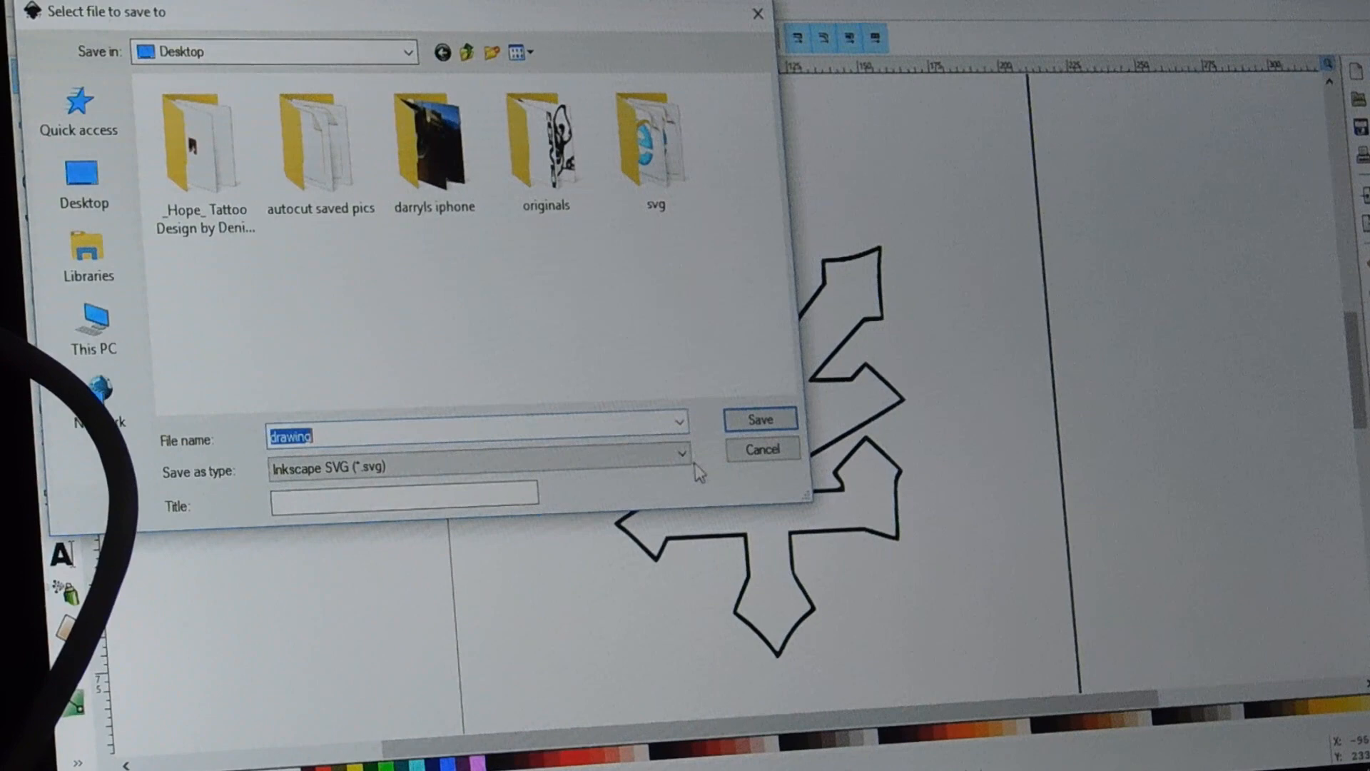
Save the outline to the desktop as Cairo PNG named 'drawing'
{"action": "left_click", "coordinate": [681, 467]}
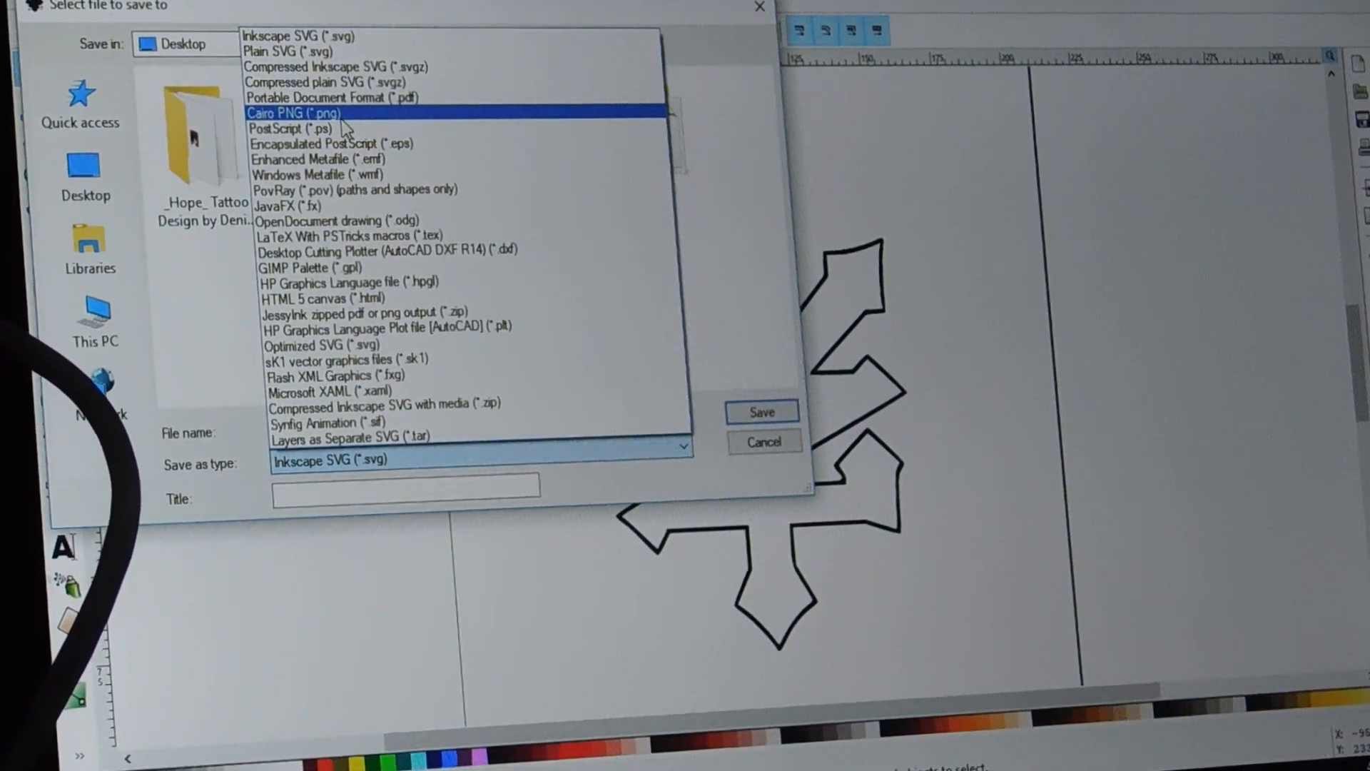
{"action": "left_click", "coordinate": [292, 112]}
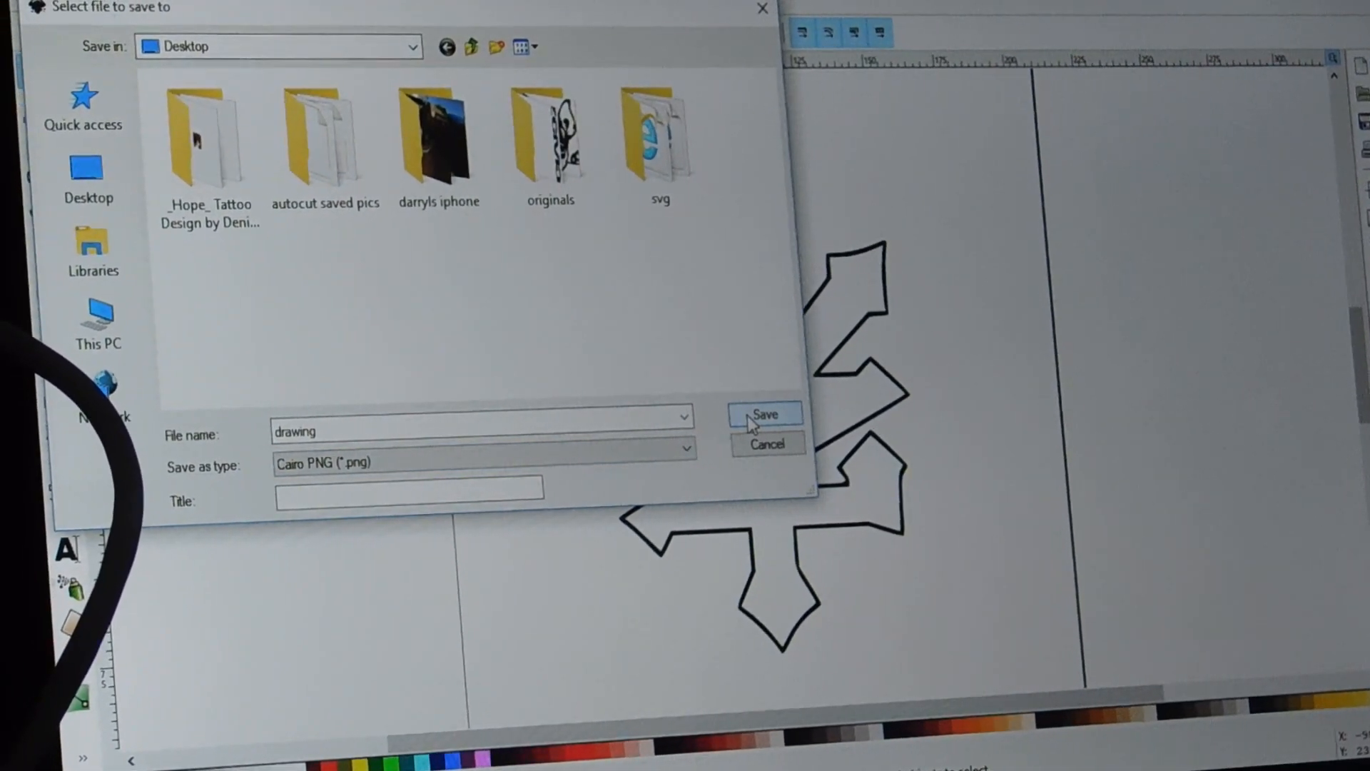
{"action": "left_click", "coordinate": [763, 413]}
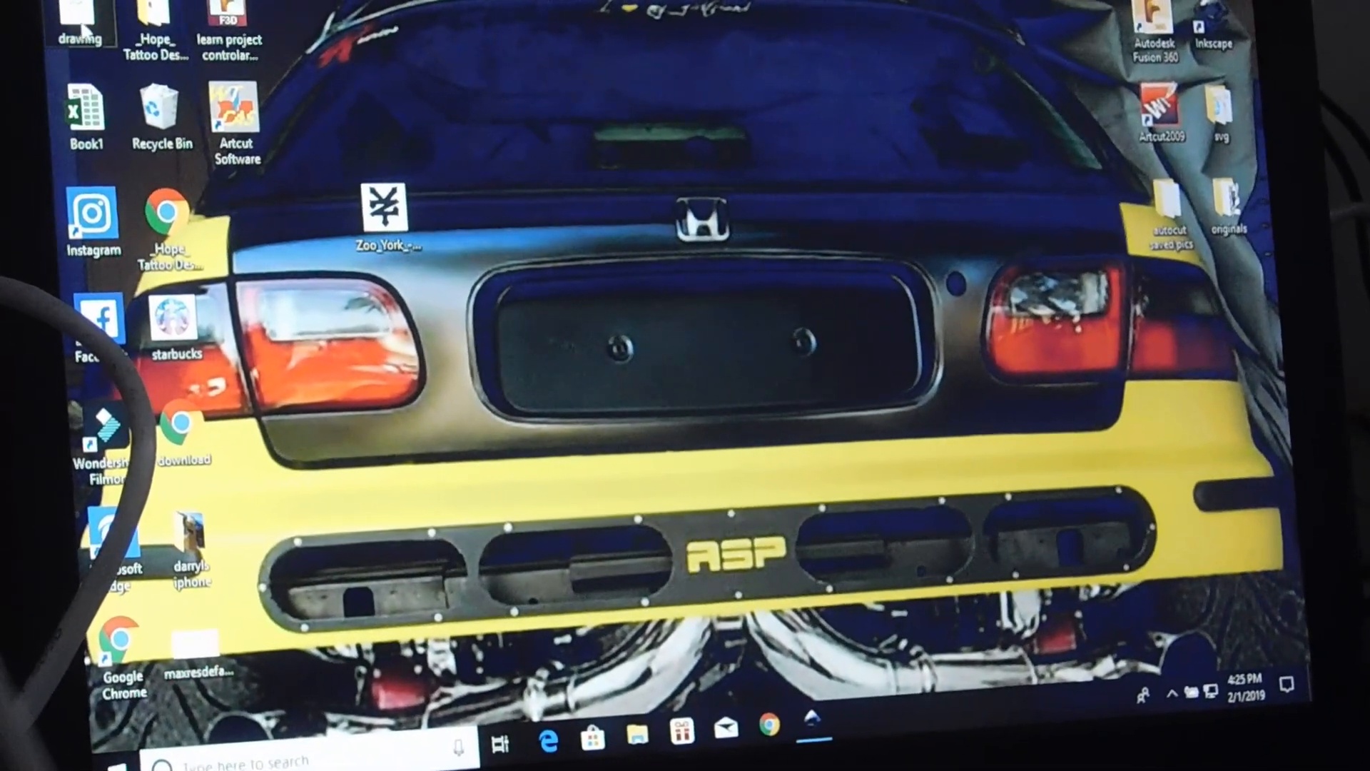
Move the drawing icon to the desktop centre and open it with Paint
{"action": "left_click_drag", "start_coordinate": [78, 17], "coordinate": [734, 336]}
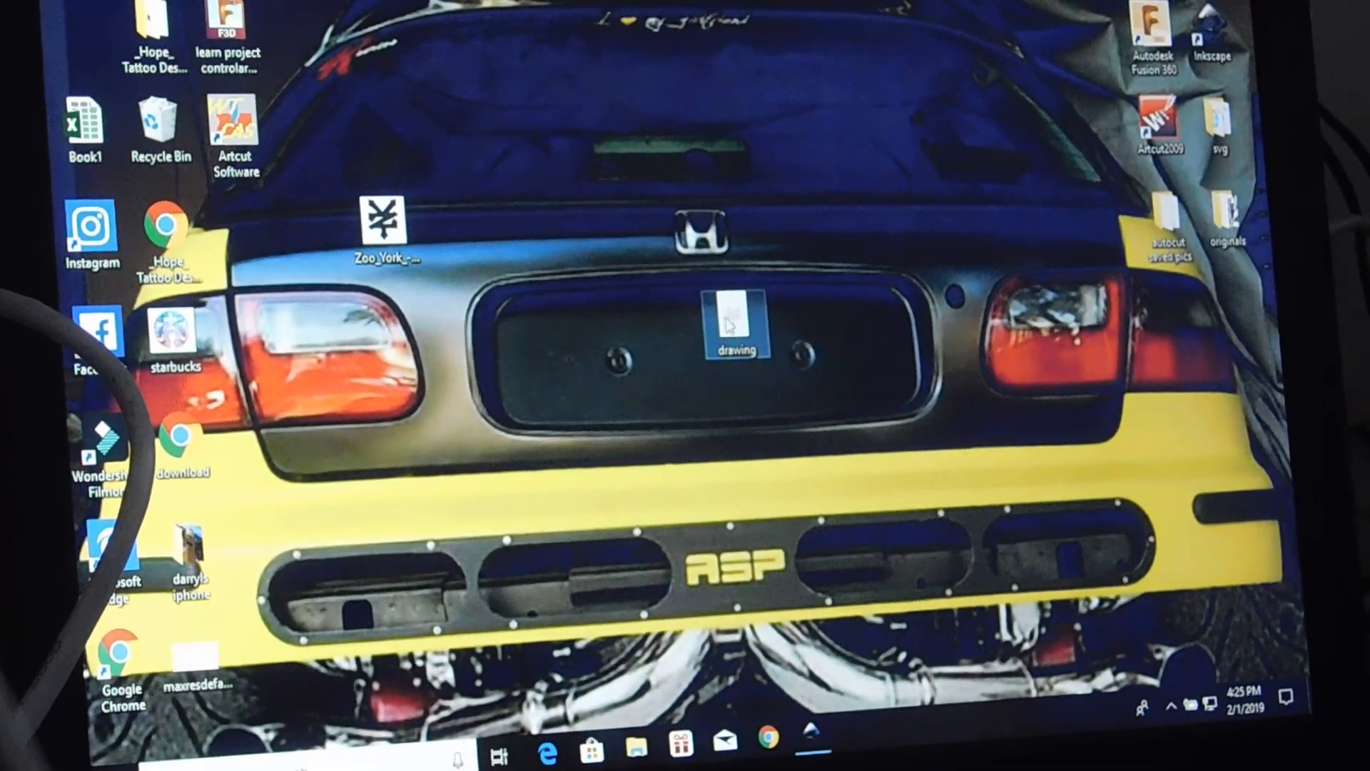
{"action": "right_click", "coordinate": [732, 328]}
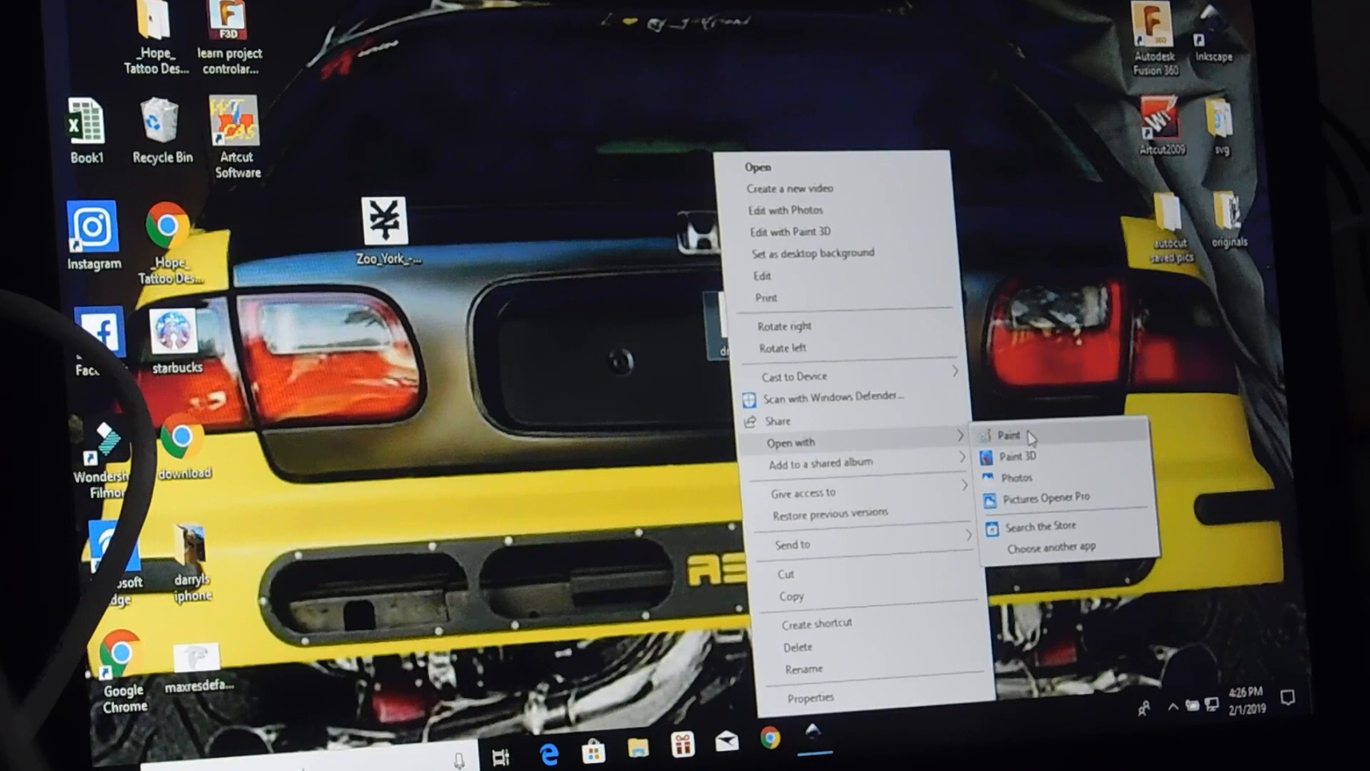
{"action": "left_click", "coordinate": [1009, 435]}
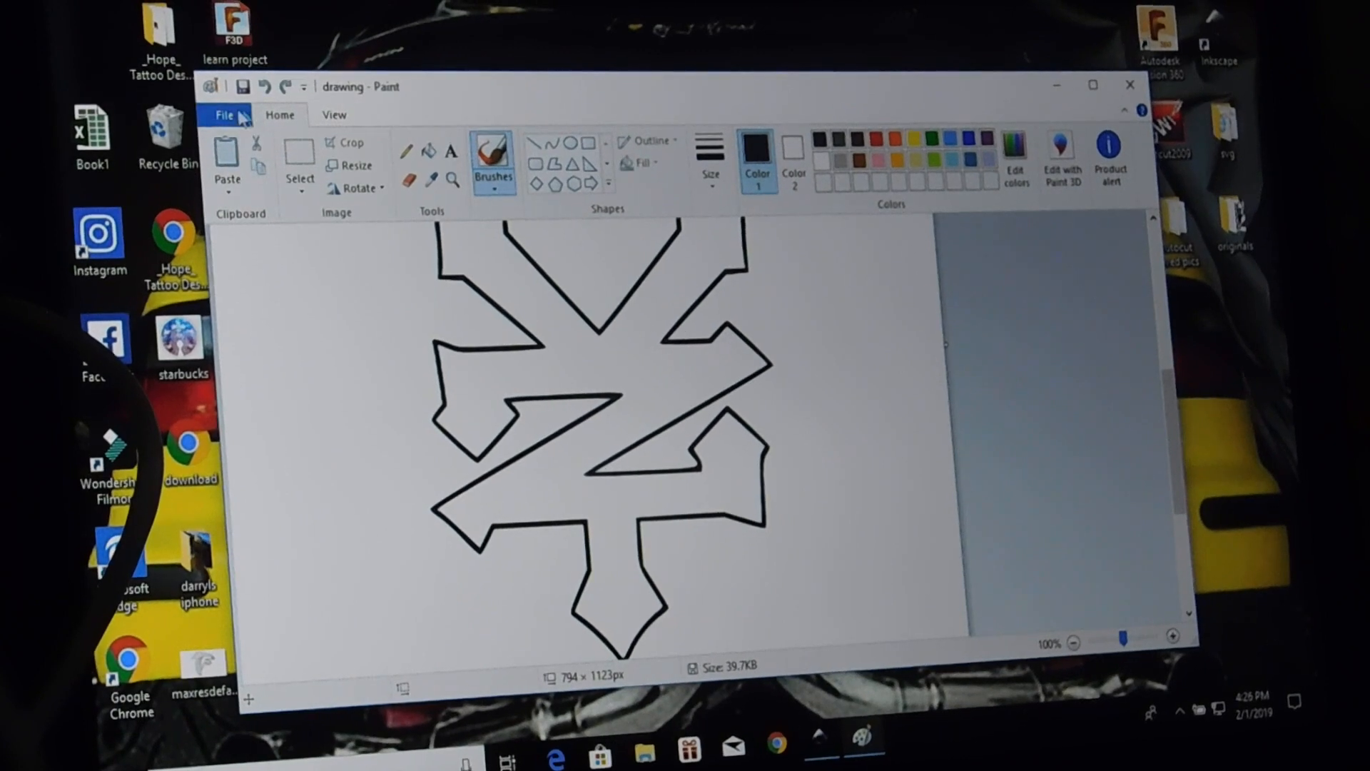
Save the outline from Paint to the Desktop as zooyork.jpeg
{"action": "left_click", "coordinate": [224, 114]}
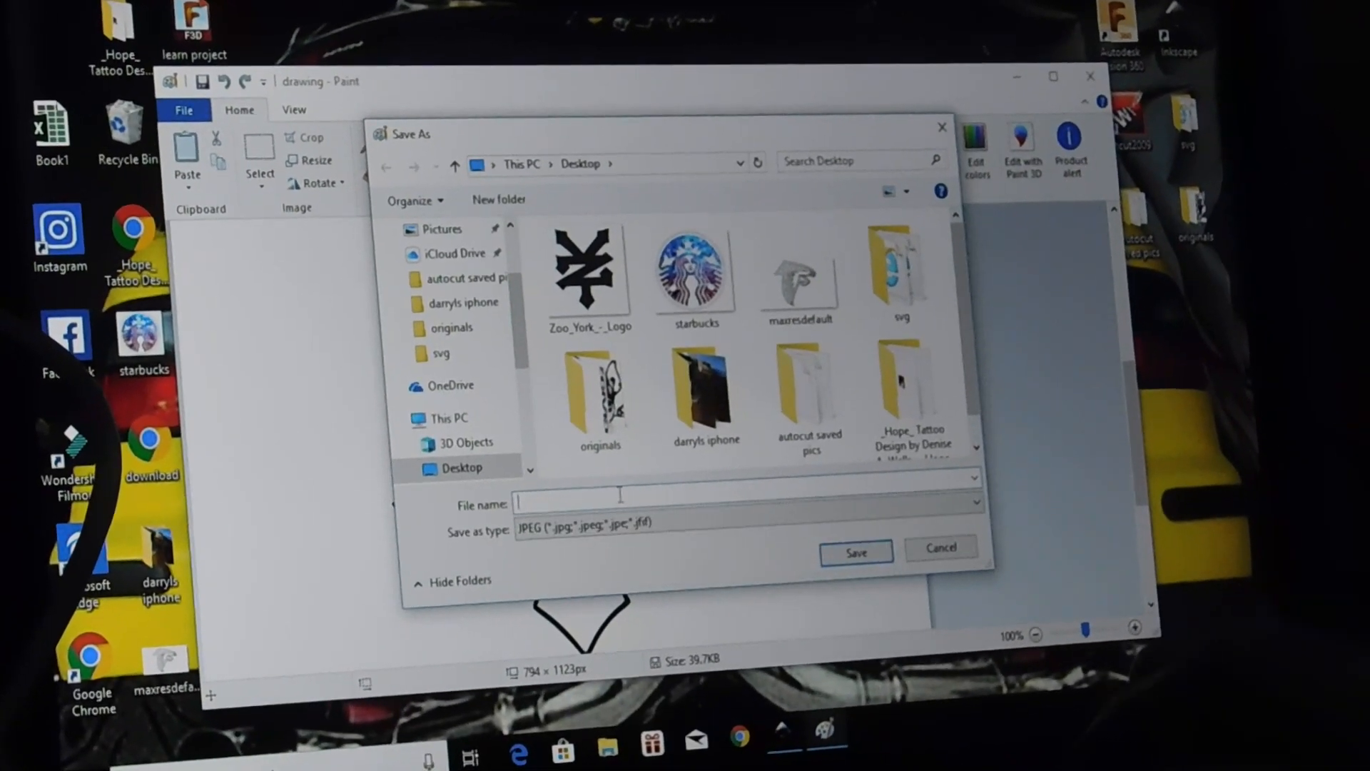
{"action": "type", "text": "zooyork"}
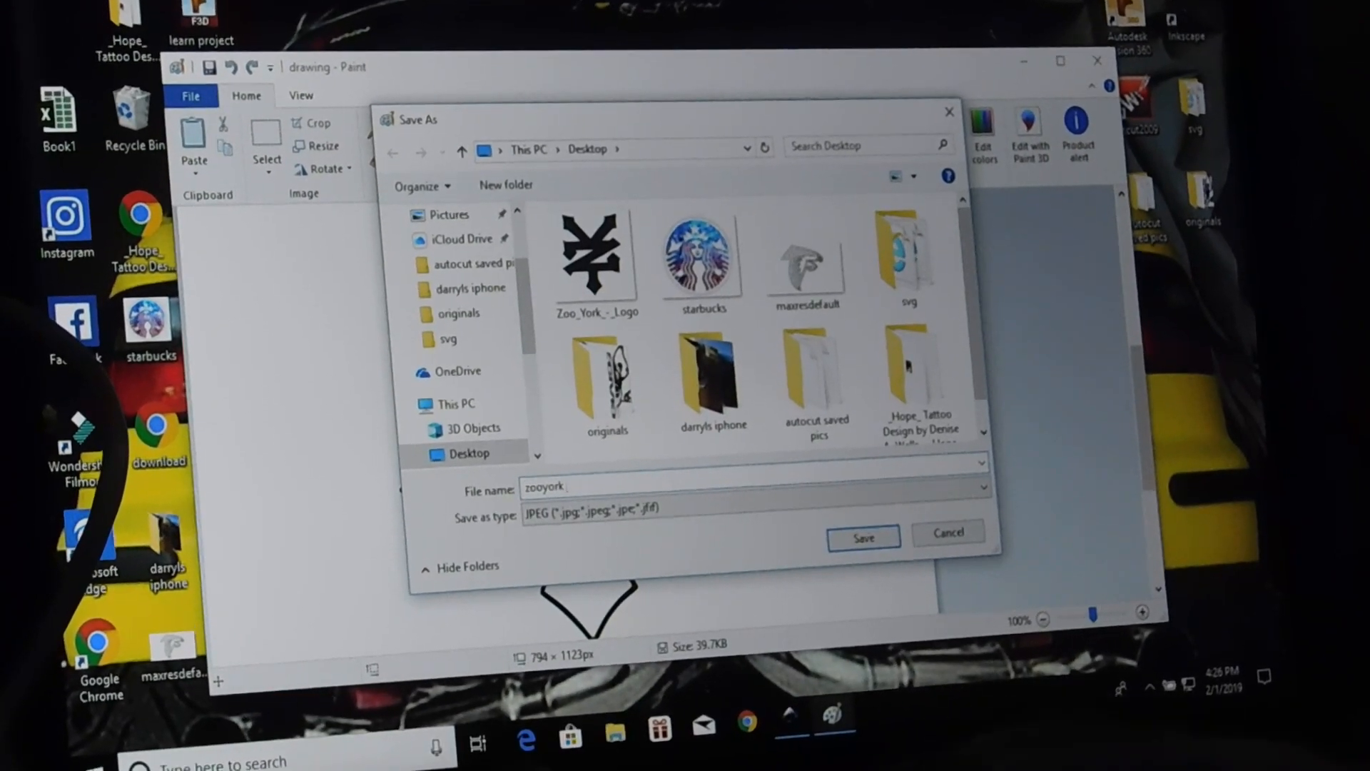
{"action": "type", "text": ".jpeg"}
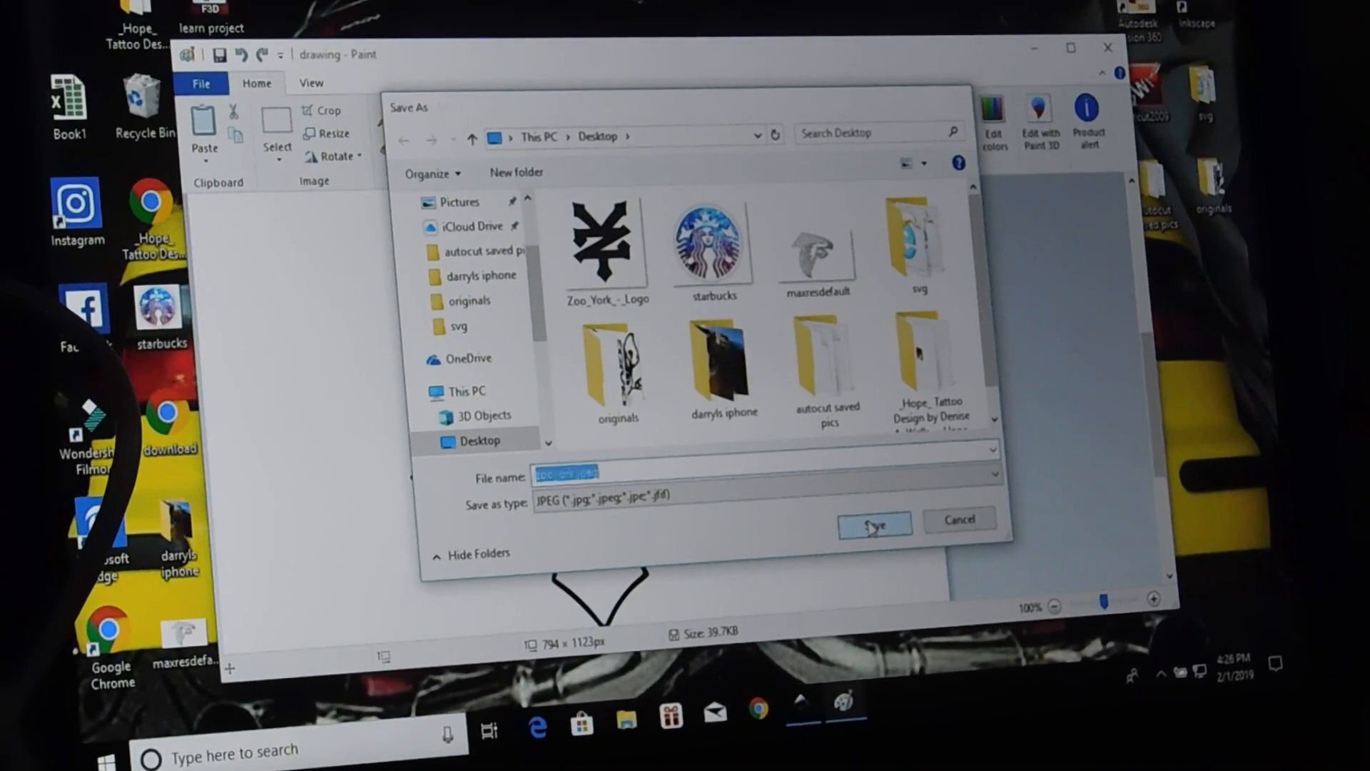
{"action": "left_click", "coordinate": [874, 522]}
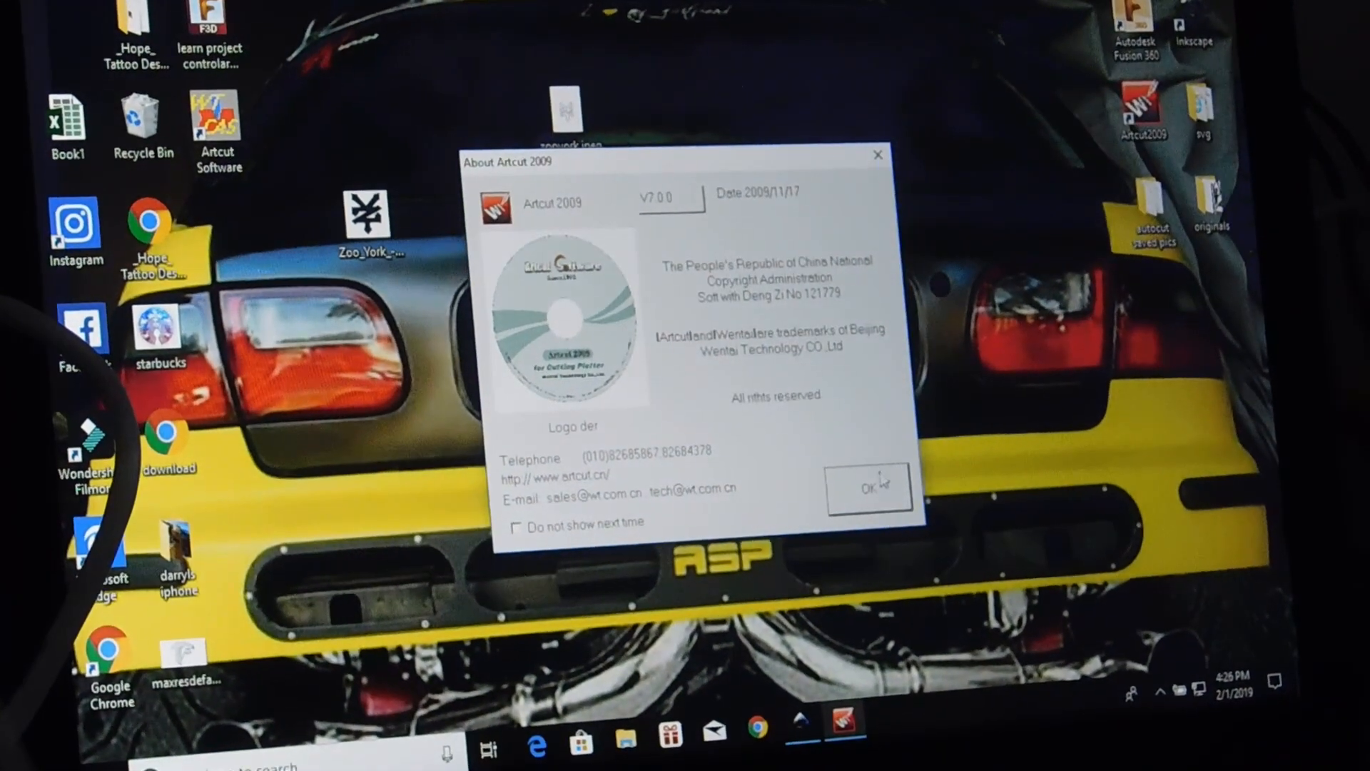
Create a new blank portrait page and import the zooyork JPEG from Image files
{"action": "left_click", "coordinate": [868, 487]}
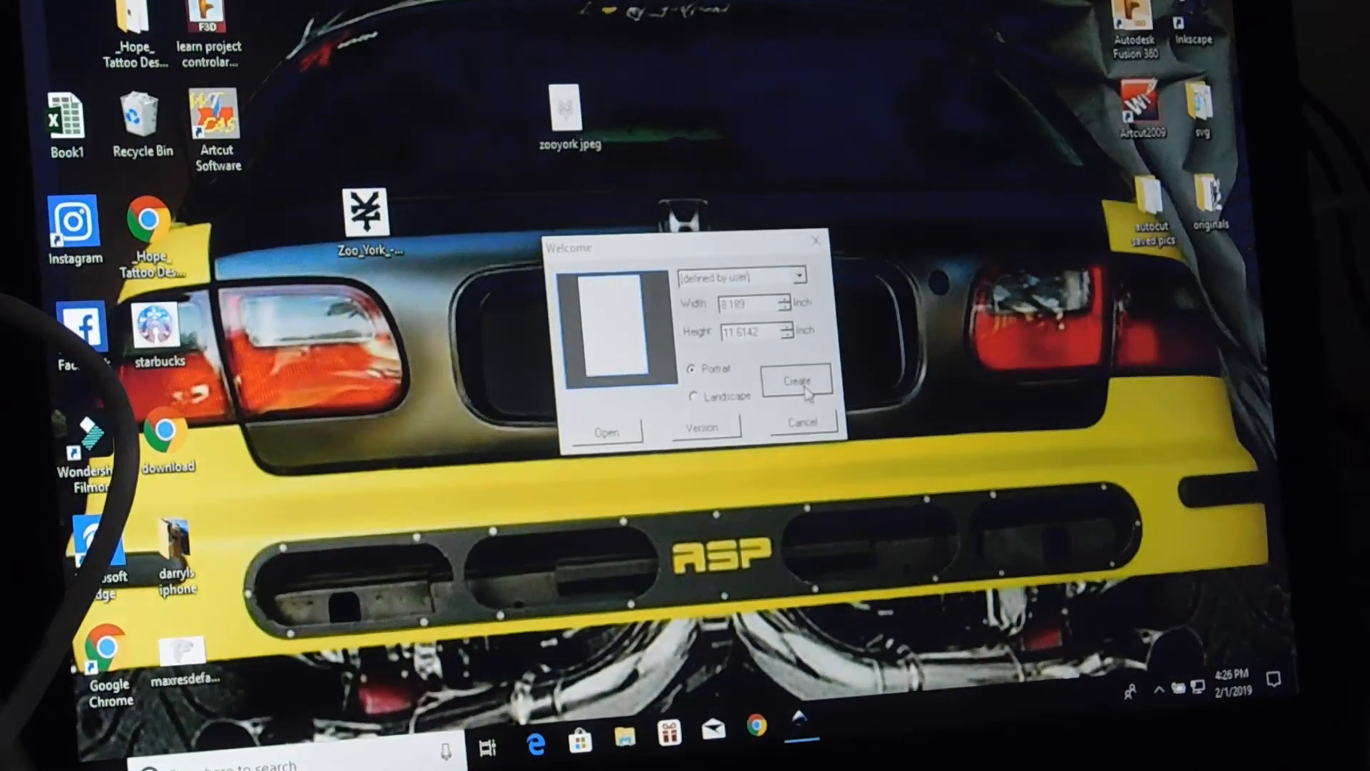
{"action": "left_click", "coordinate": [794, 380]}
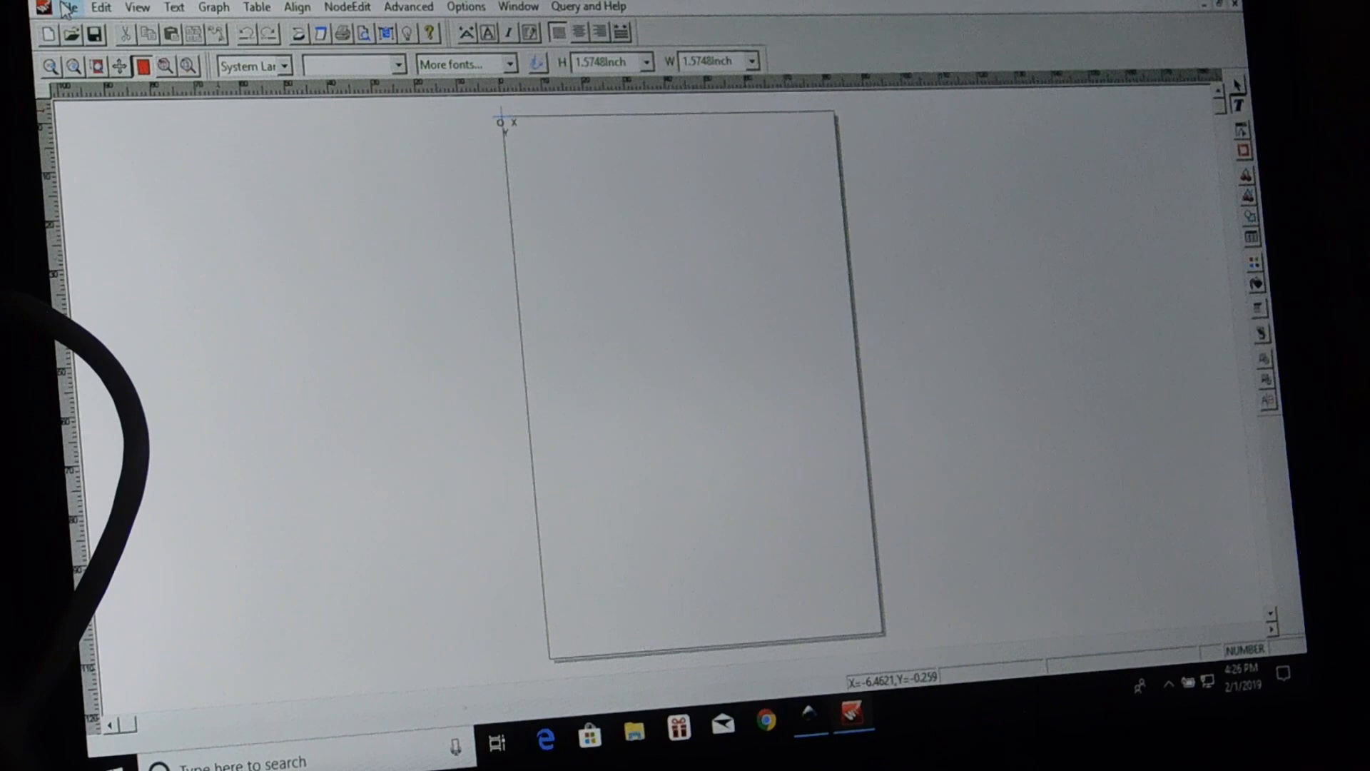
{"action": "left_click", "coordinate": [67, 9]}
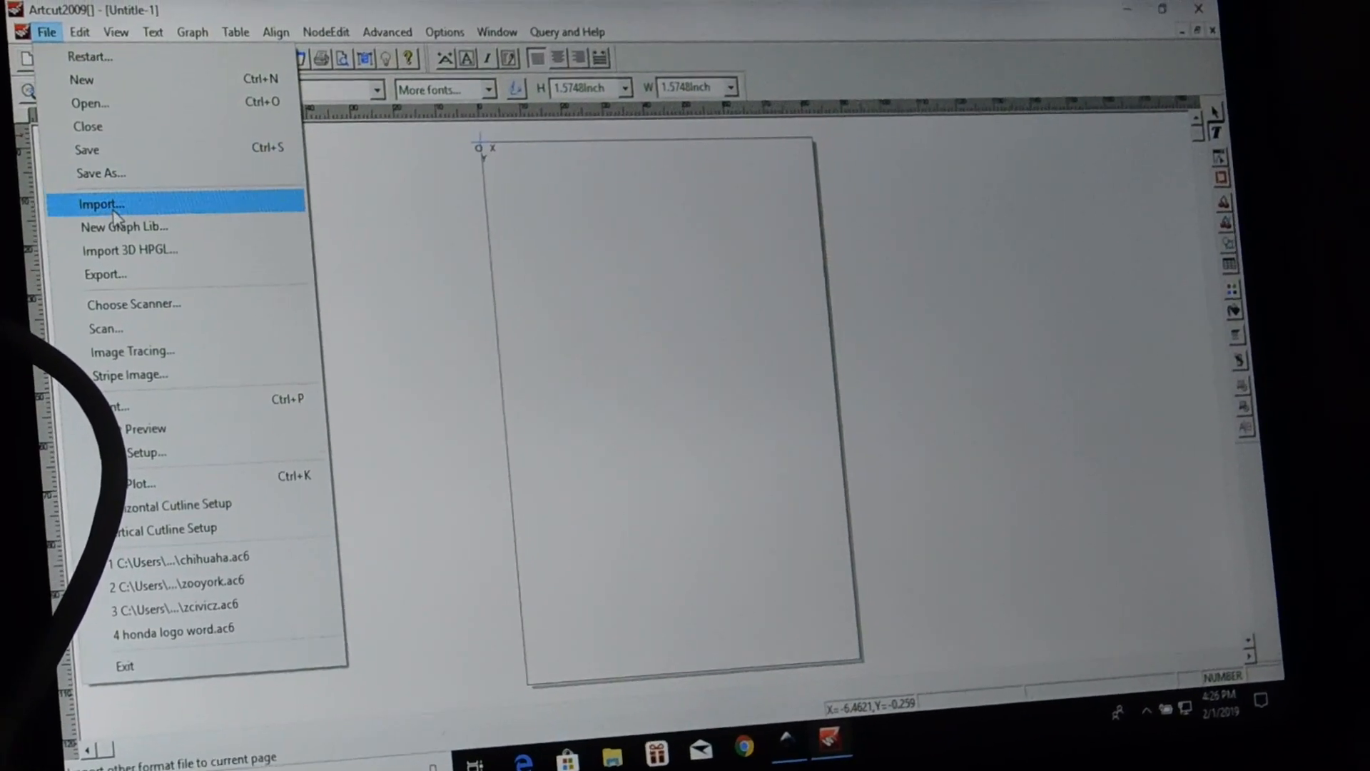
{"action": "left_click", "coordinate": [101, 204]}
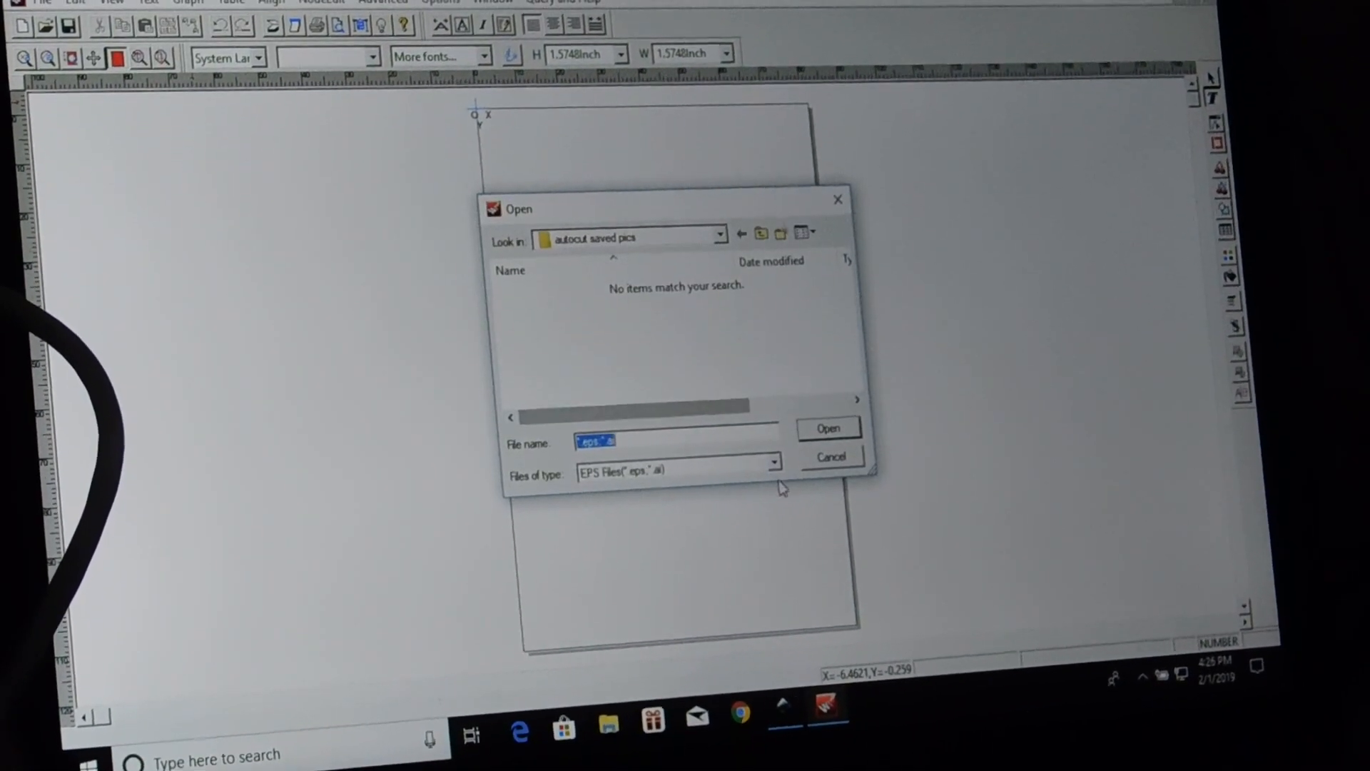
{"action": "left_click", "coordinate": [772, 469]}
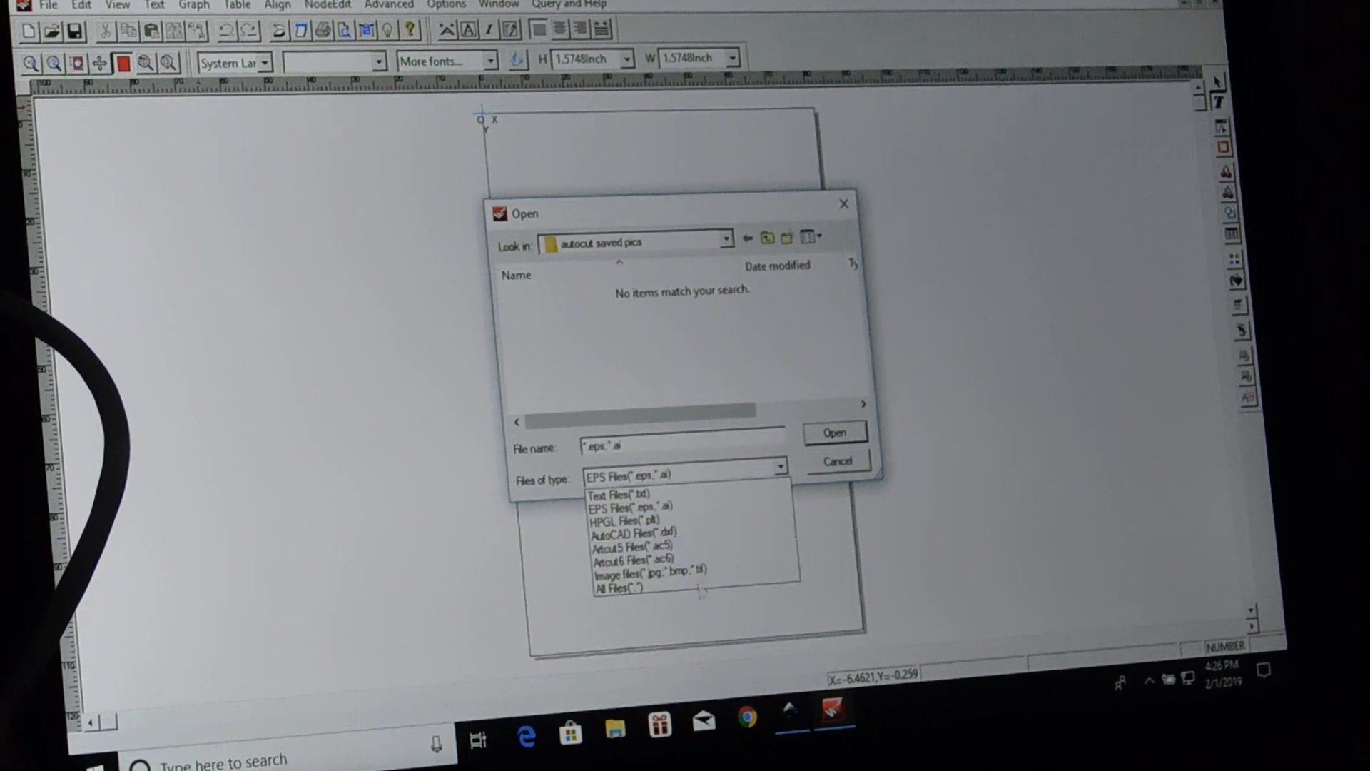
{"action": "left_click", "coordinate": [645, 565]}
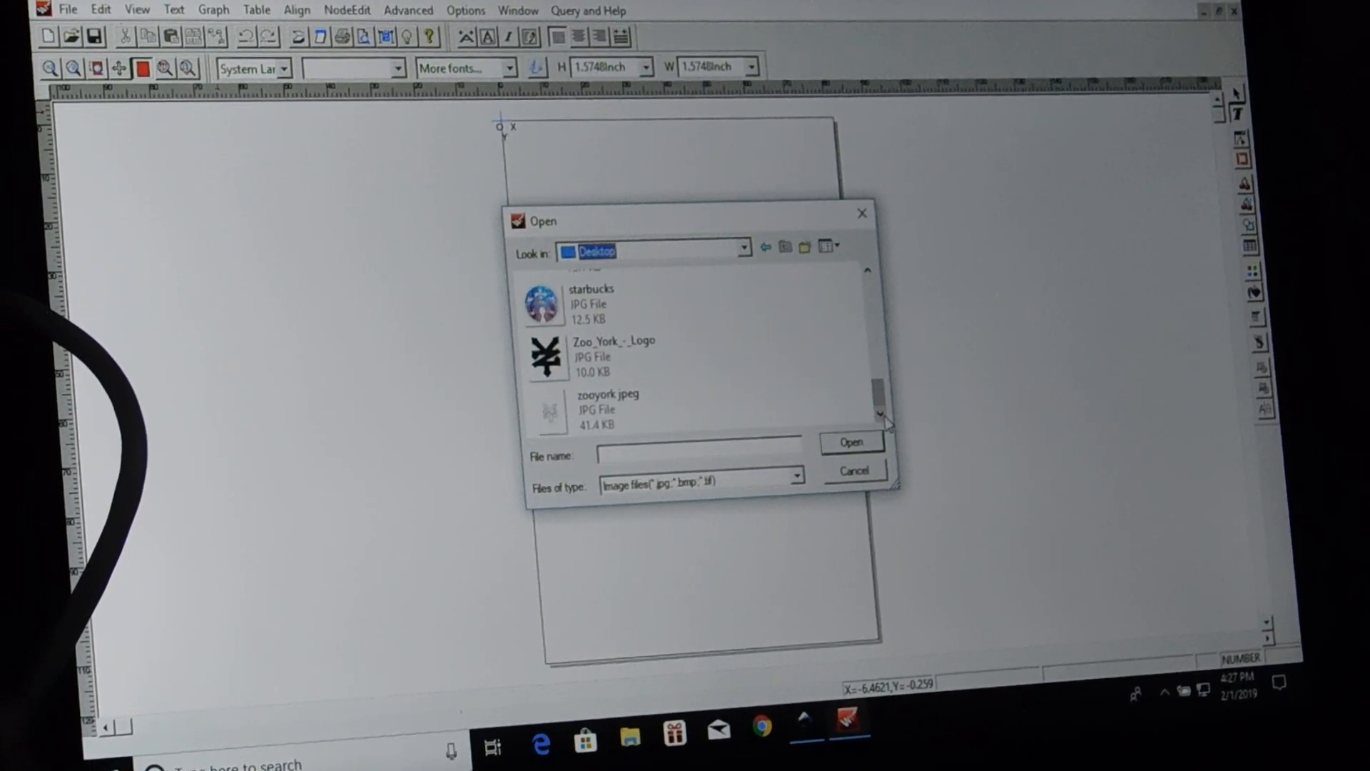
{"action": "left_click", "coordinate": [607, 406]}
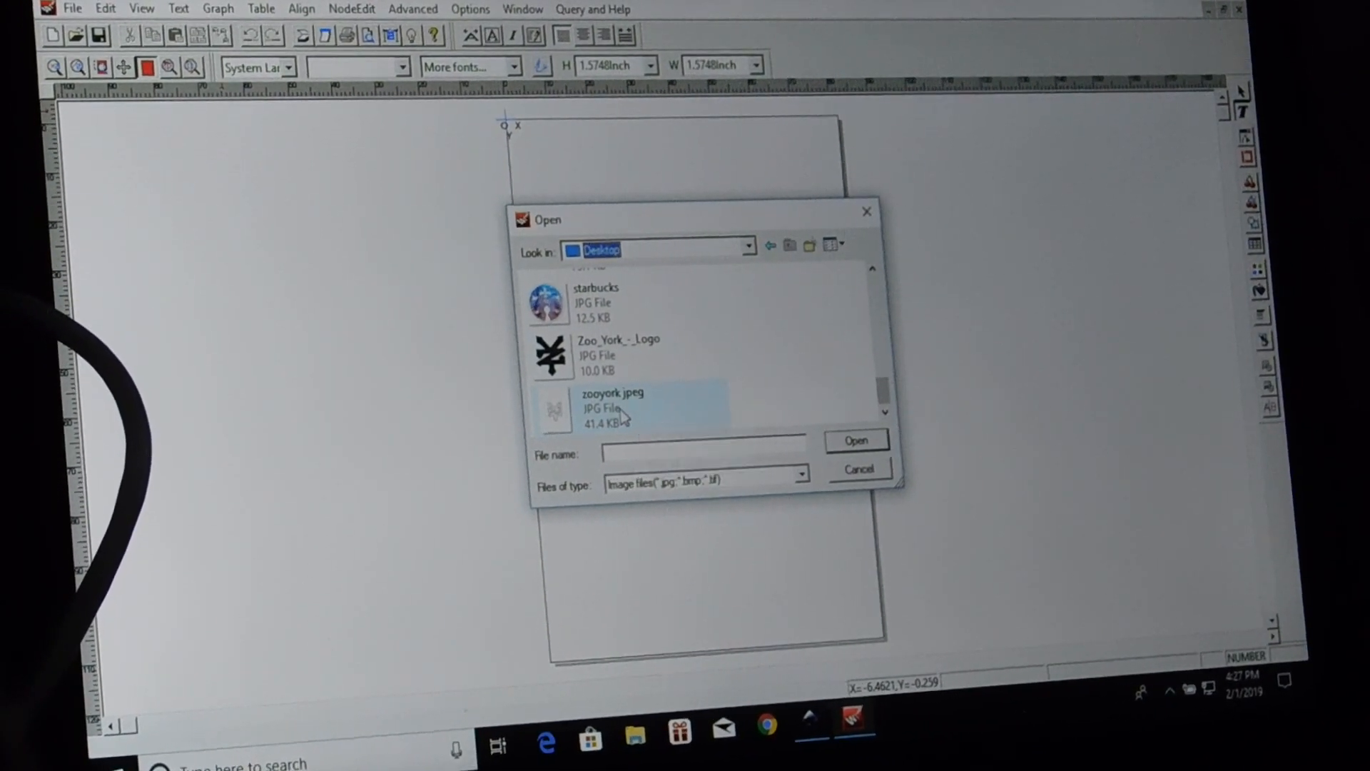
{"action": "left_click", "coordinate": [857, 469]}
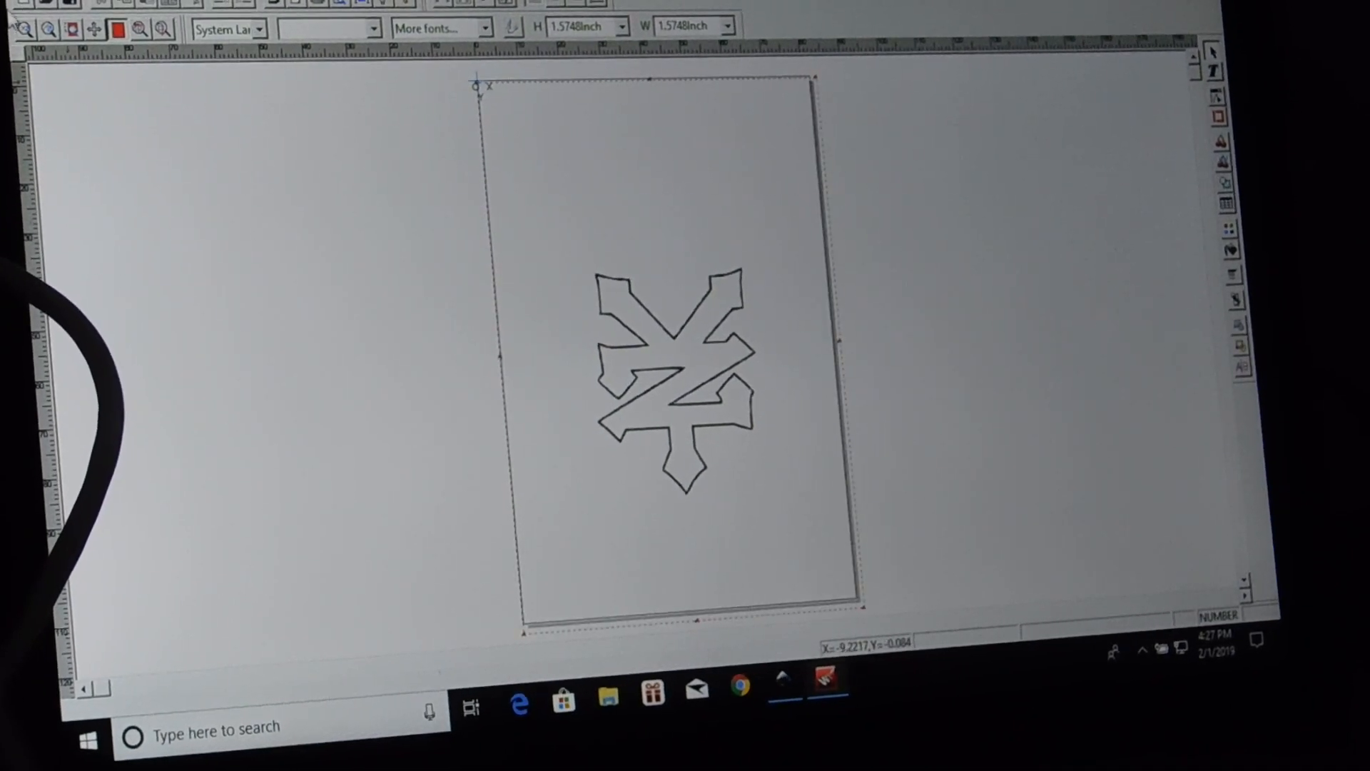
Run Image Tracing on the logo with High line check intensity and Smooth set to Yes
{"action": "left_click", "coordinate": [27, 8]}
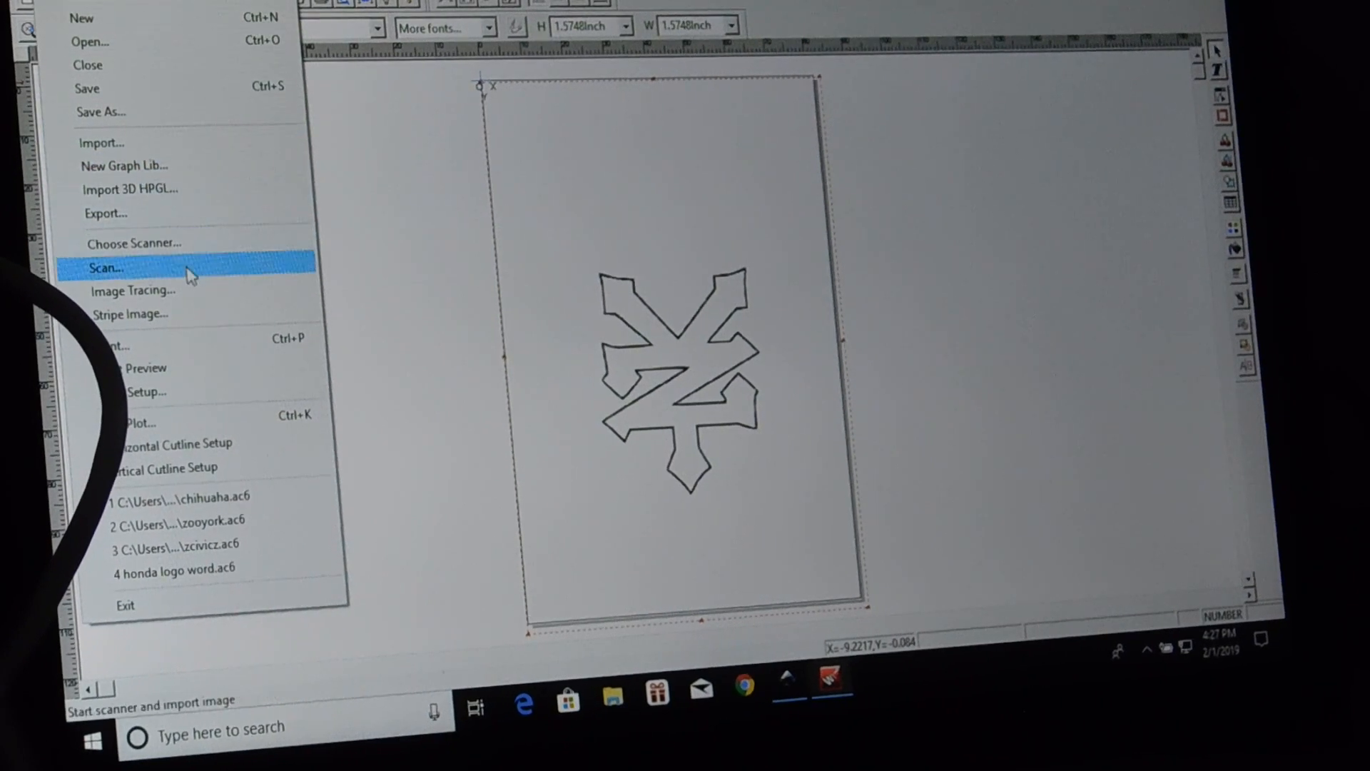
{"action": "mouse_move", "coordinate": [131, 295]}
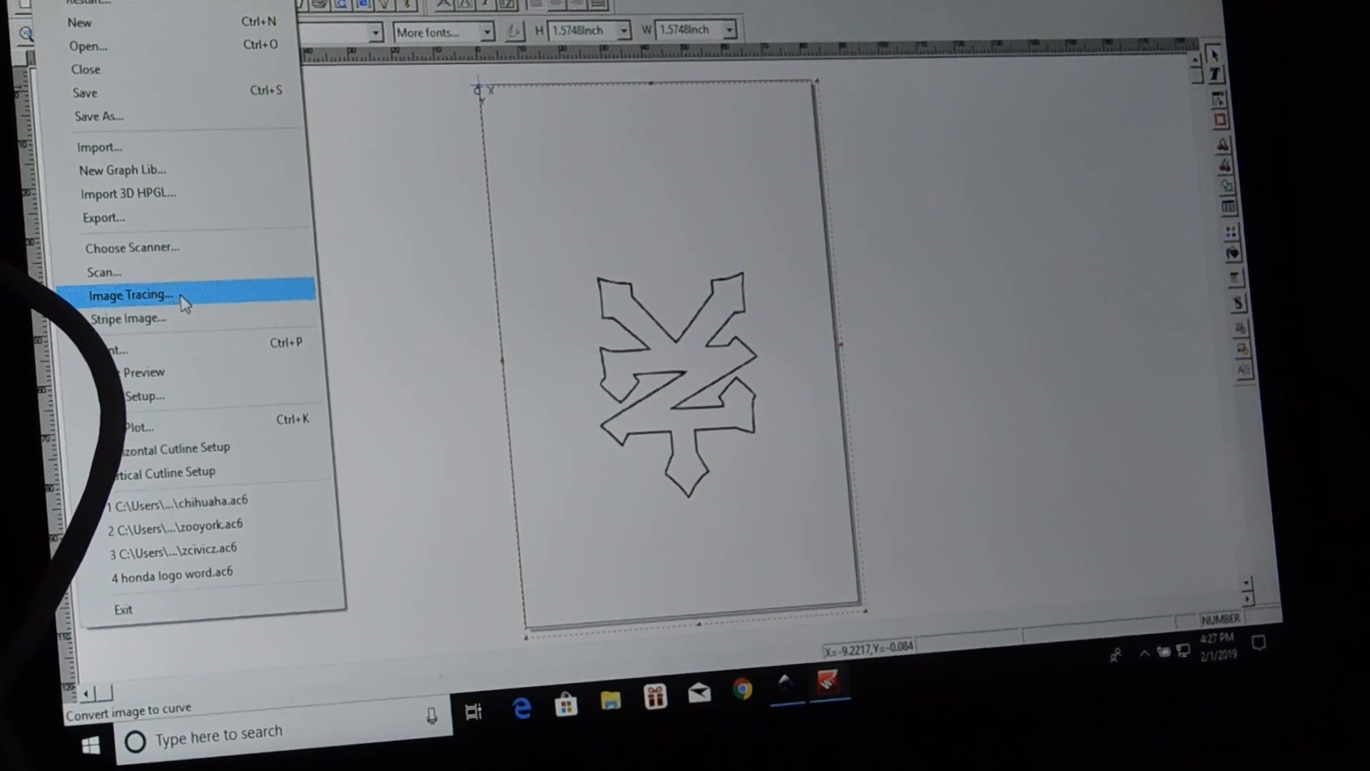
{"action": "left_click", "coordinate": [132, 295]}
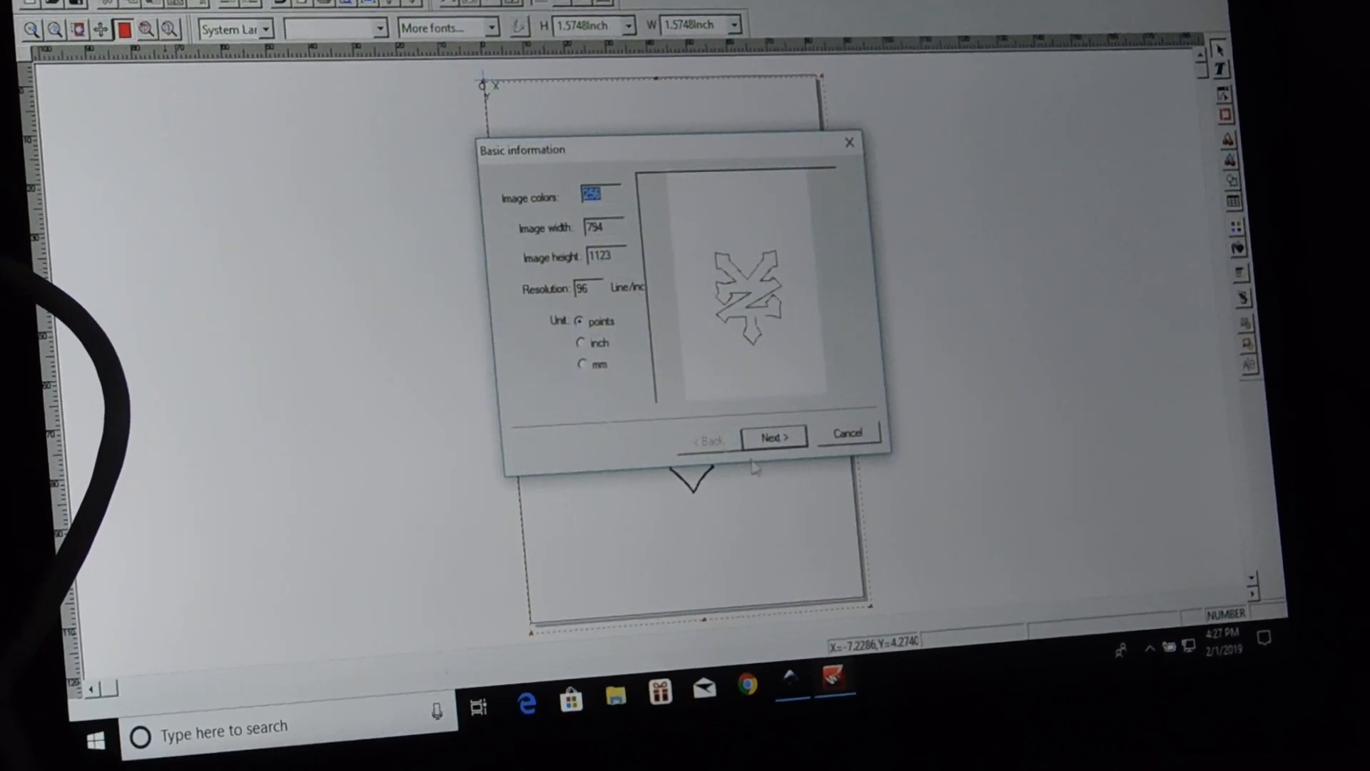
{"action": "left_click", "coordinate": [772, 436]}
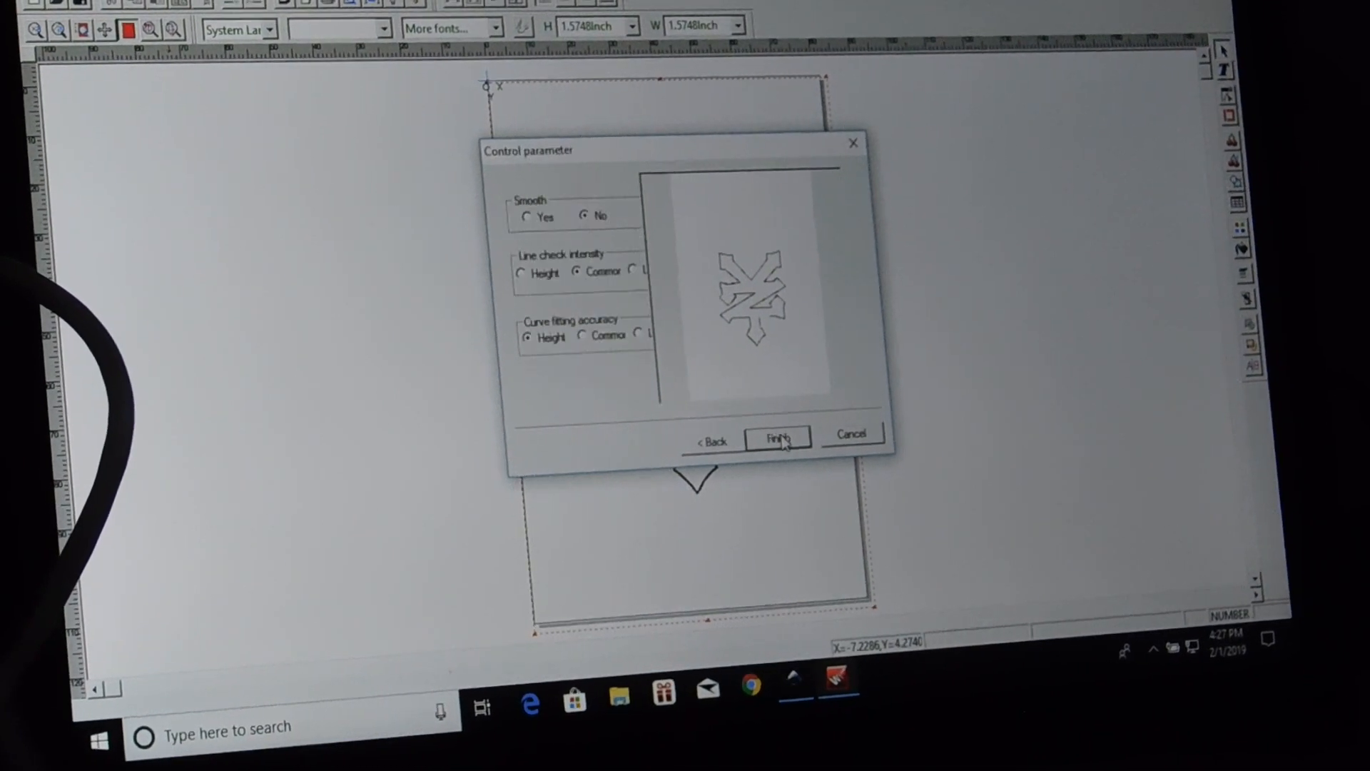
{"action": "left_click", "coordinate": [522, 274]}
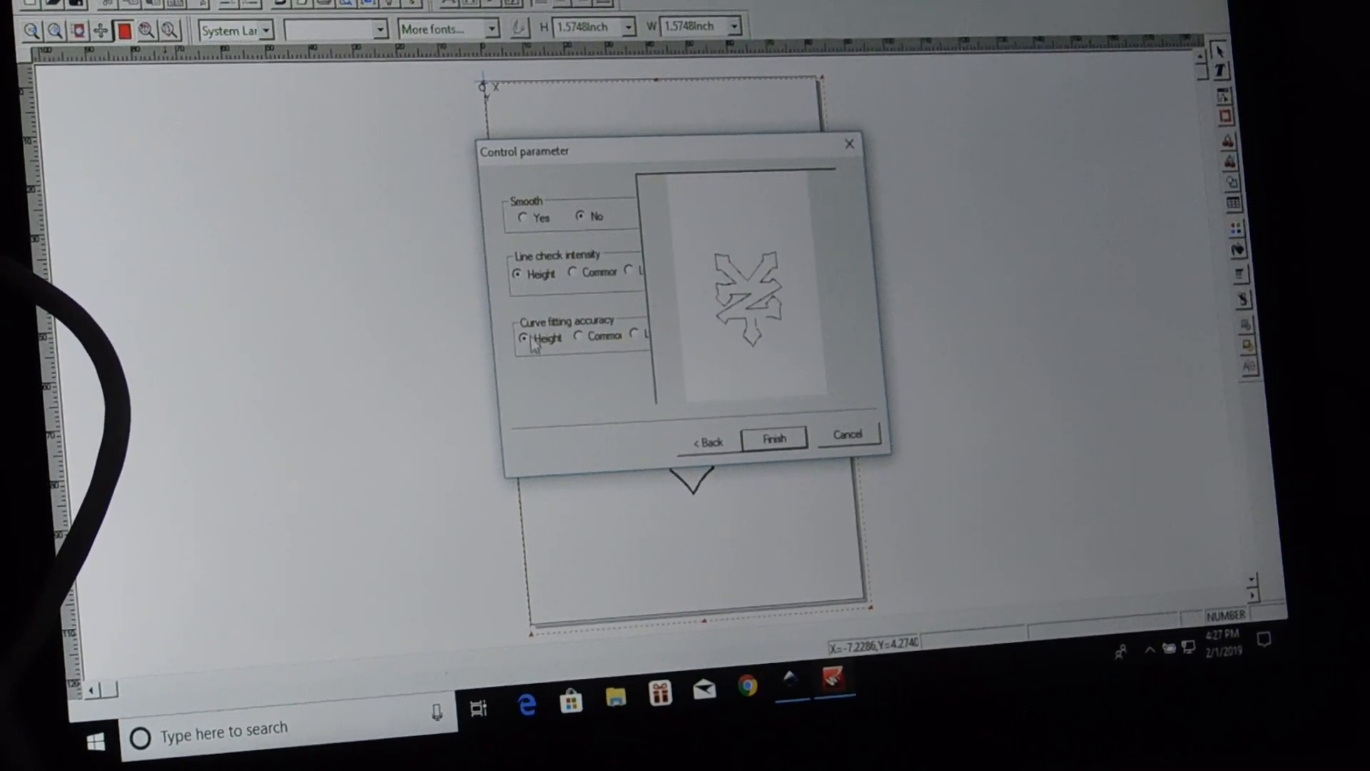
{"action": "left_click", "coordinate": [521, 217]}
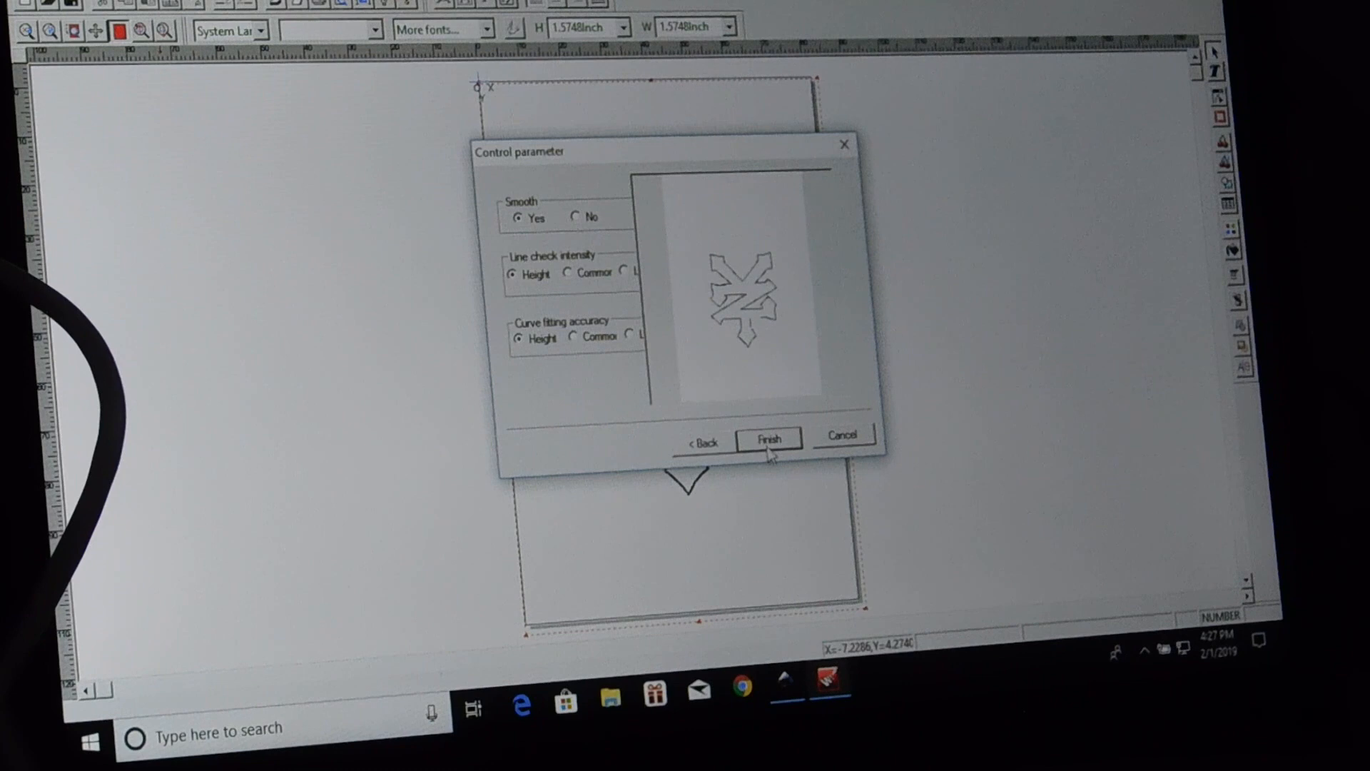
{"action": "left_click", "coordinate": [767, 438]}
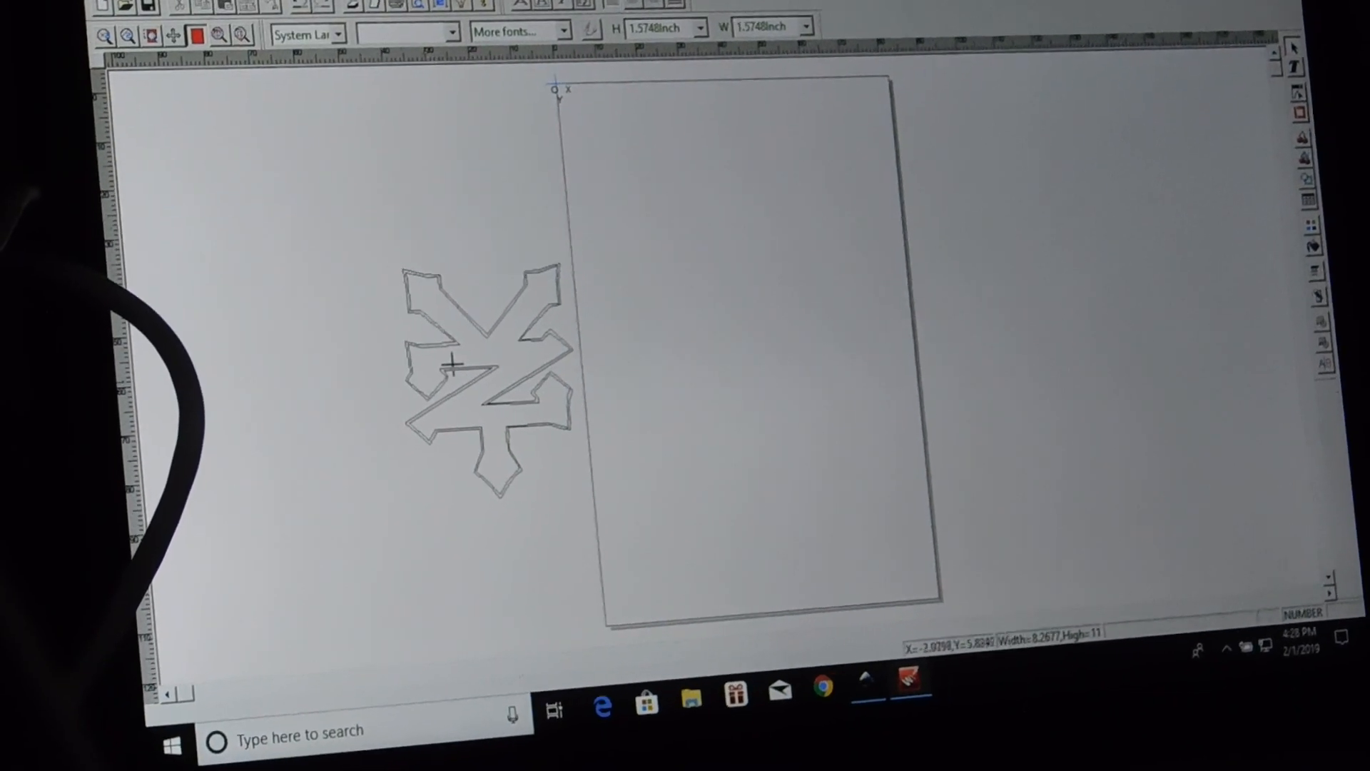
Drag the traced outline to the page centre and open Cut/Plot for selected objects only
{"action": "left_click", "coordinate": [475, 367]}
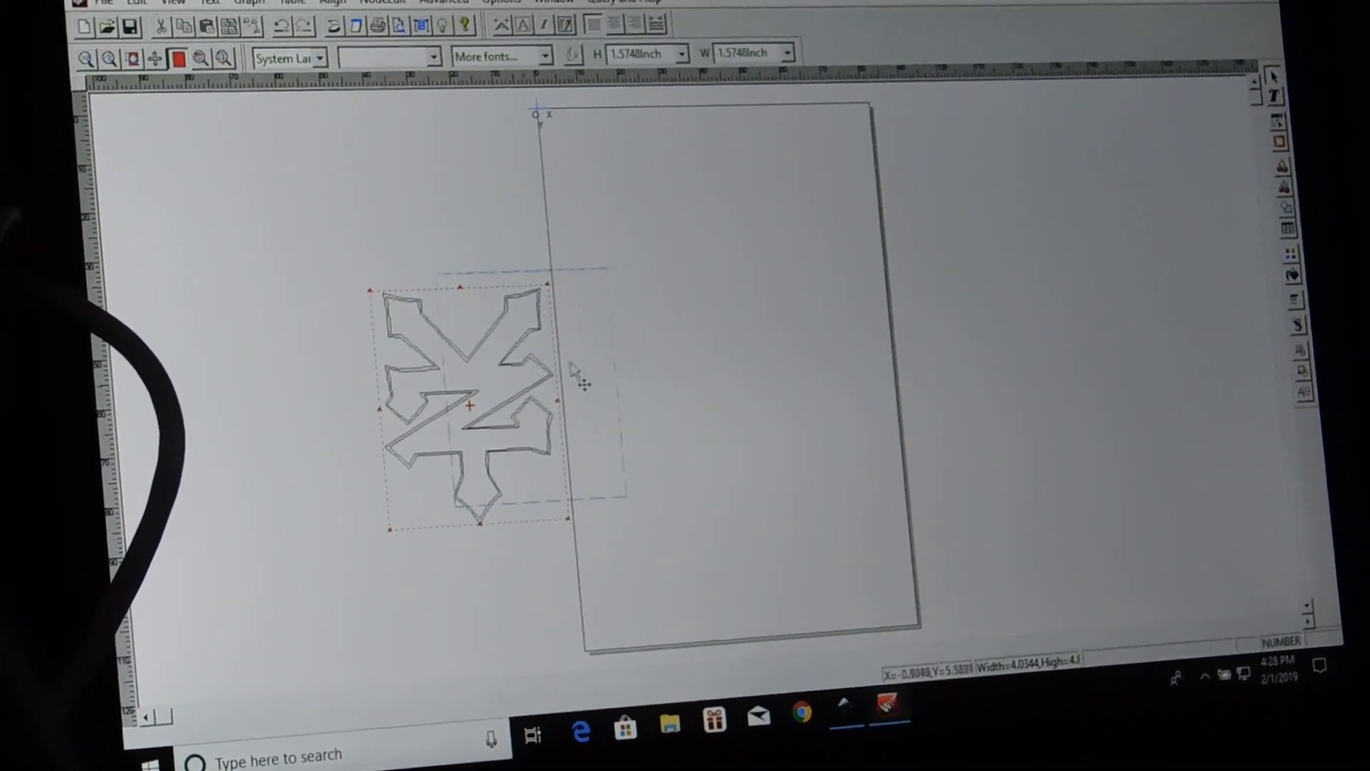
{"action": "left_click_drag", "start_coordinate": [476, 402], "coordinate": [690, 367]}
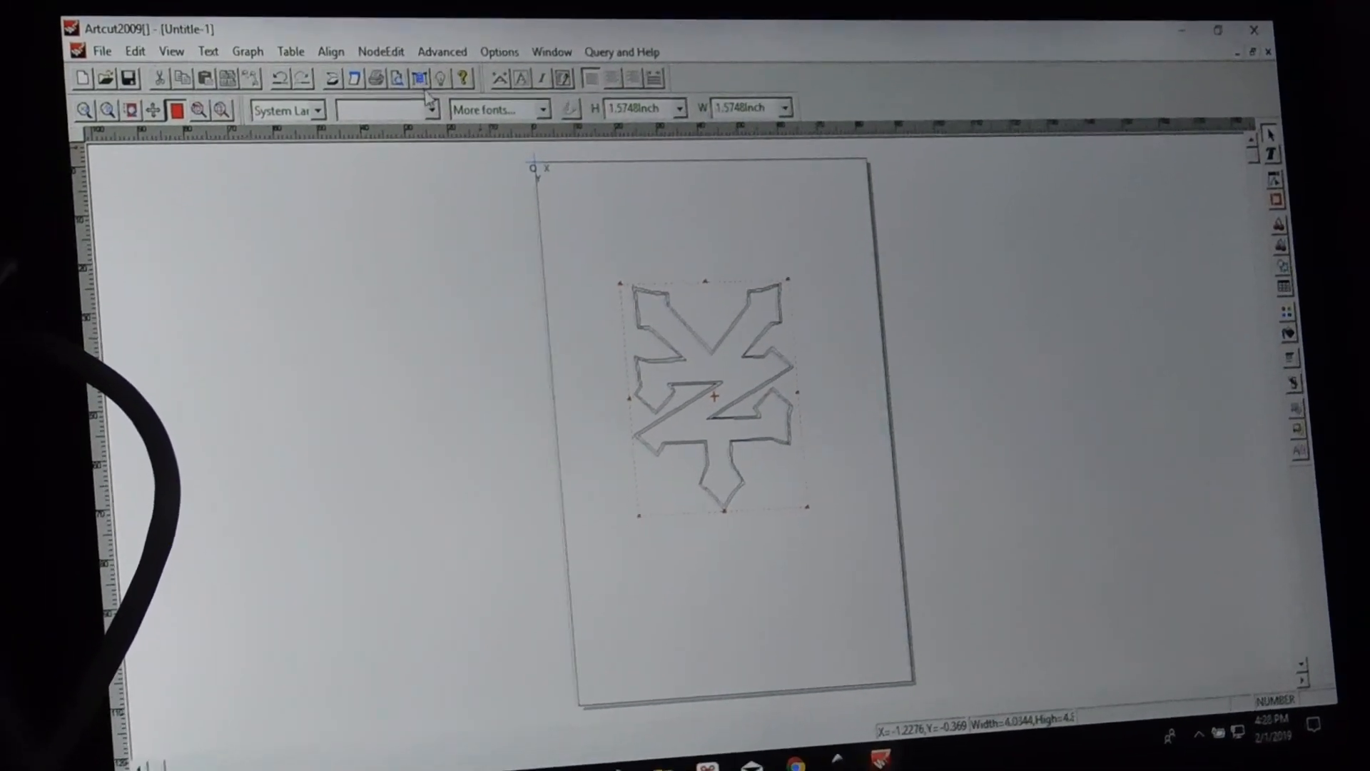
{"action": "left_click", "coordinate": [420, 78]}
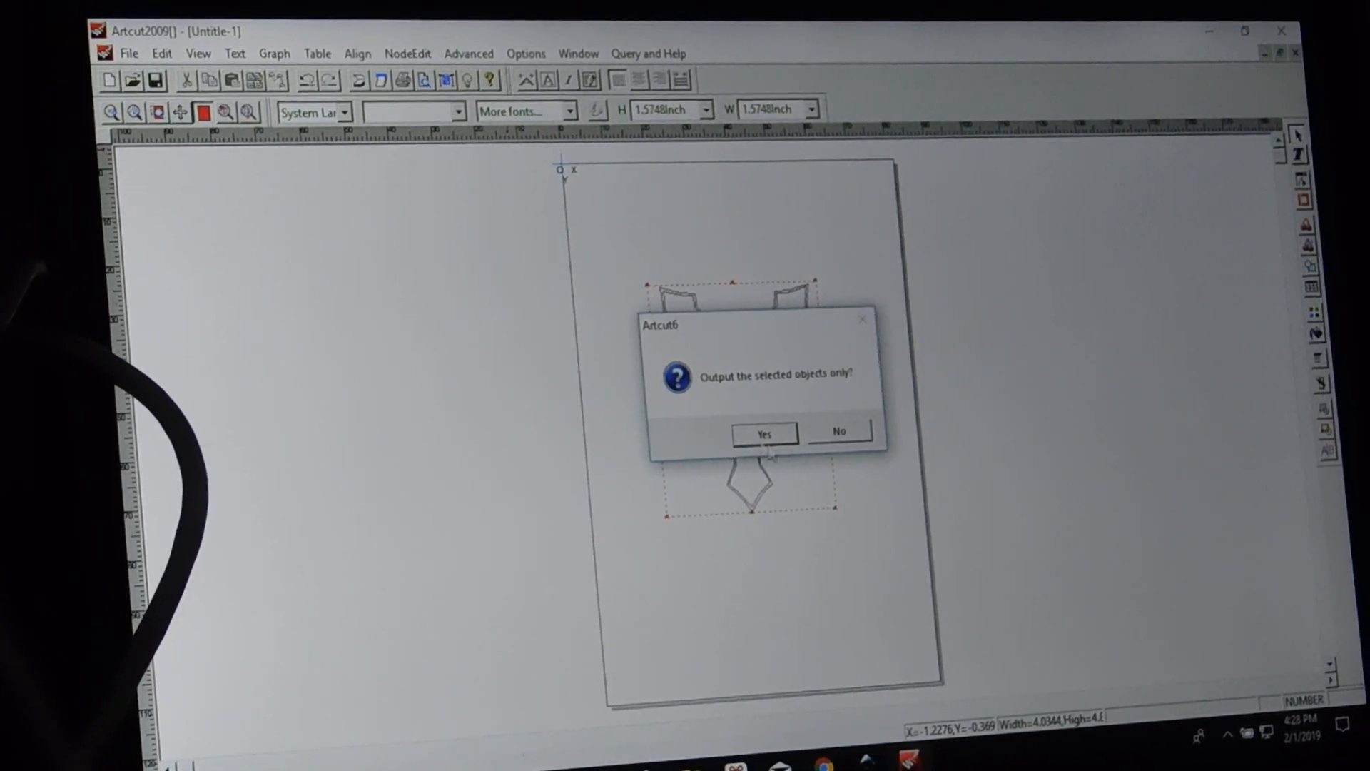
{"action": "left_click", "coordinate": [763, 434]}
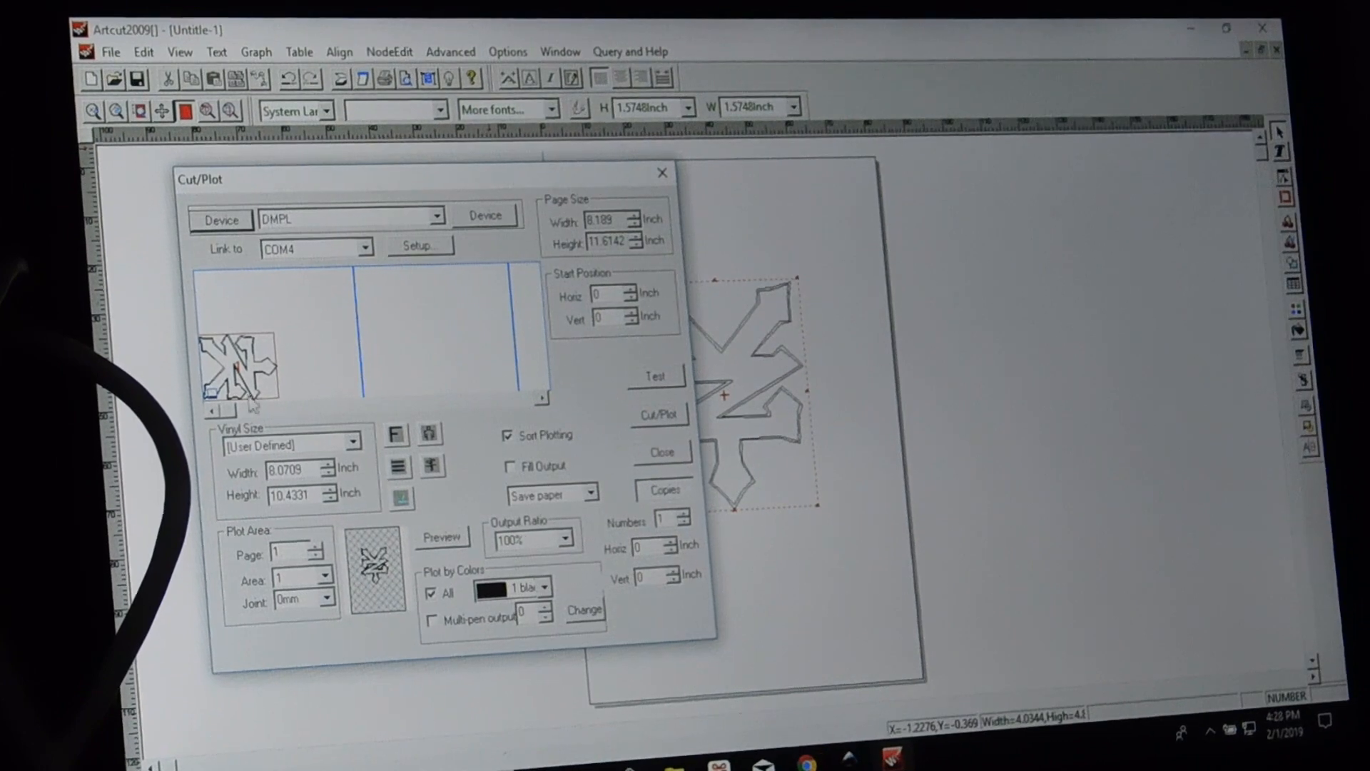